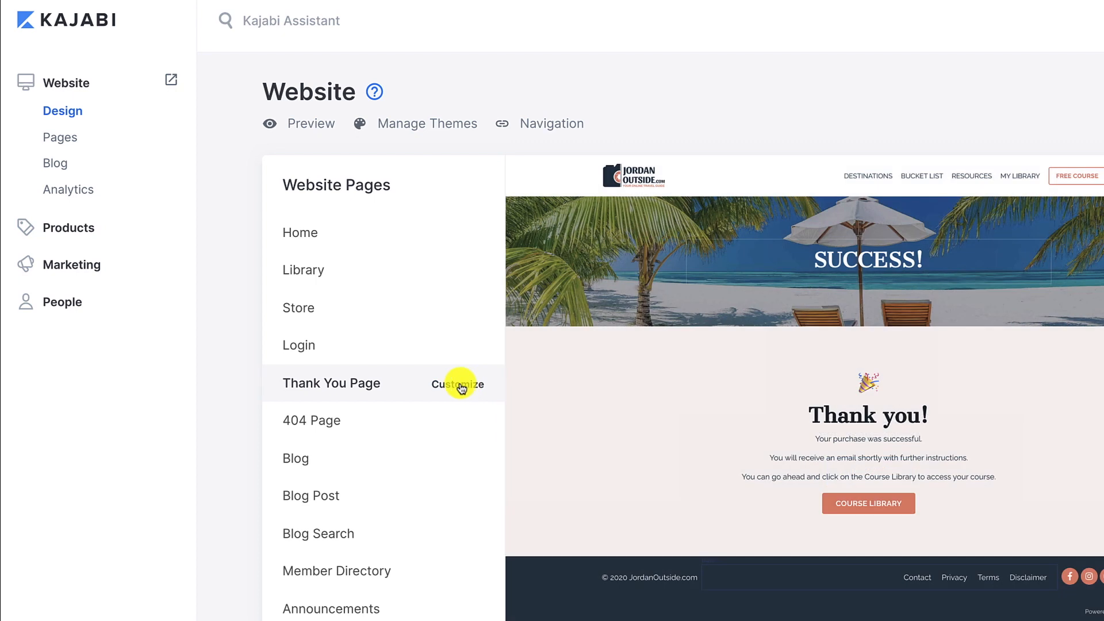
{"action": "mouse_move", "coordinate": [66, 83]}
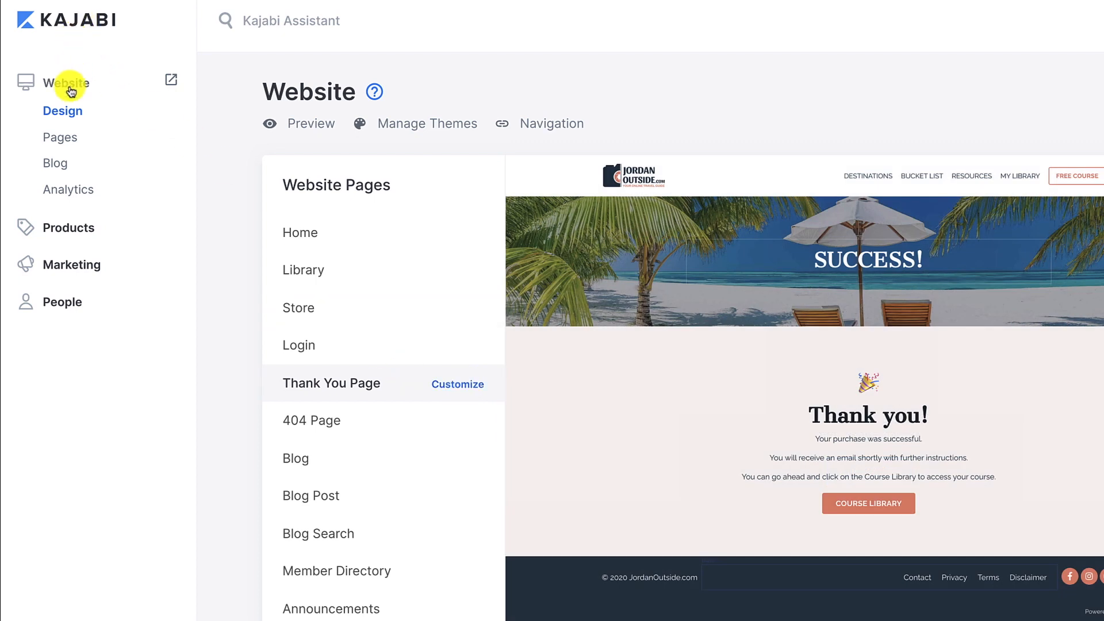
{"action": "mouse_move", "coordinate": [430, 390]}
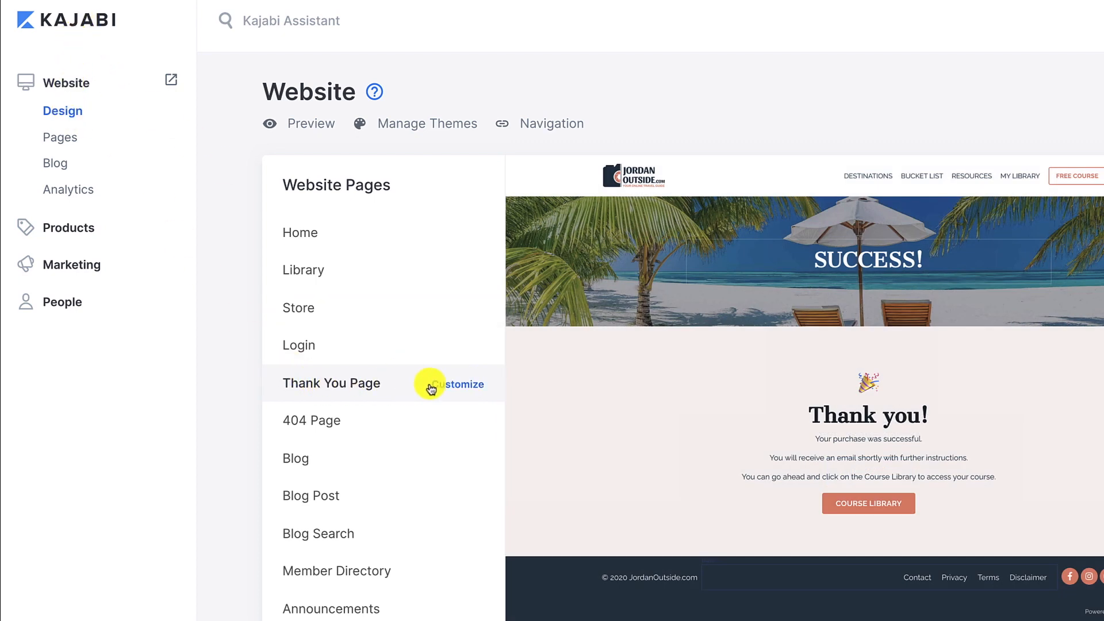
Choose Customize on the Thank You Page in the website's design overview
{"action": "left_click", "coordinate": [459, 384]}
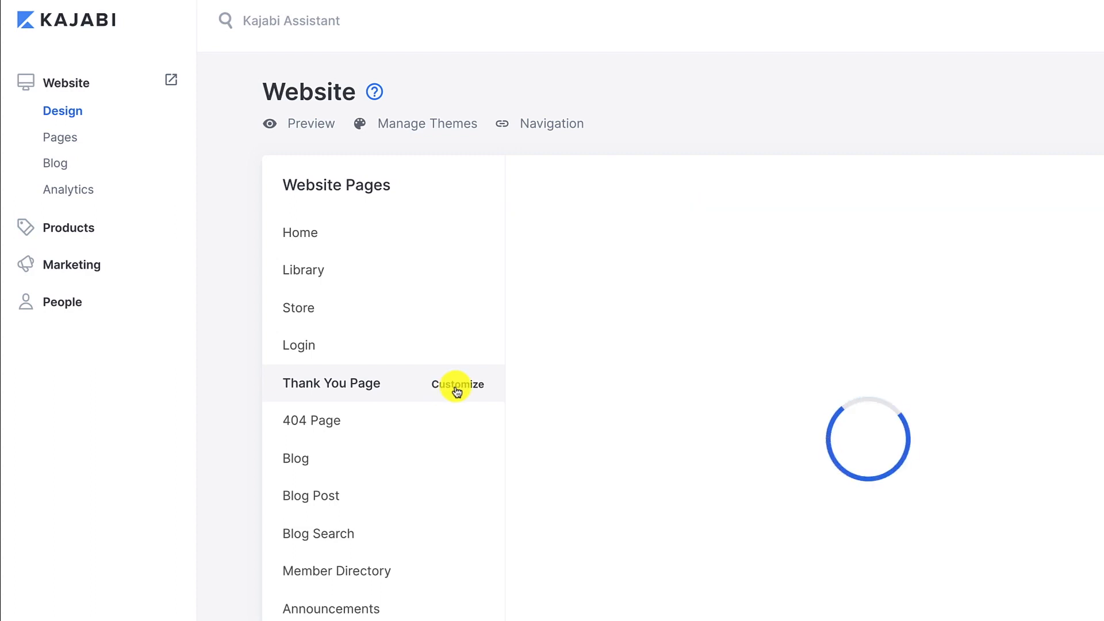
Load the Thank You Page editor and review its Hero and Offer Thank You sections in the preview
{"action": "left_click", "coordinate": [456, 384]}
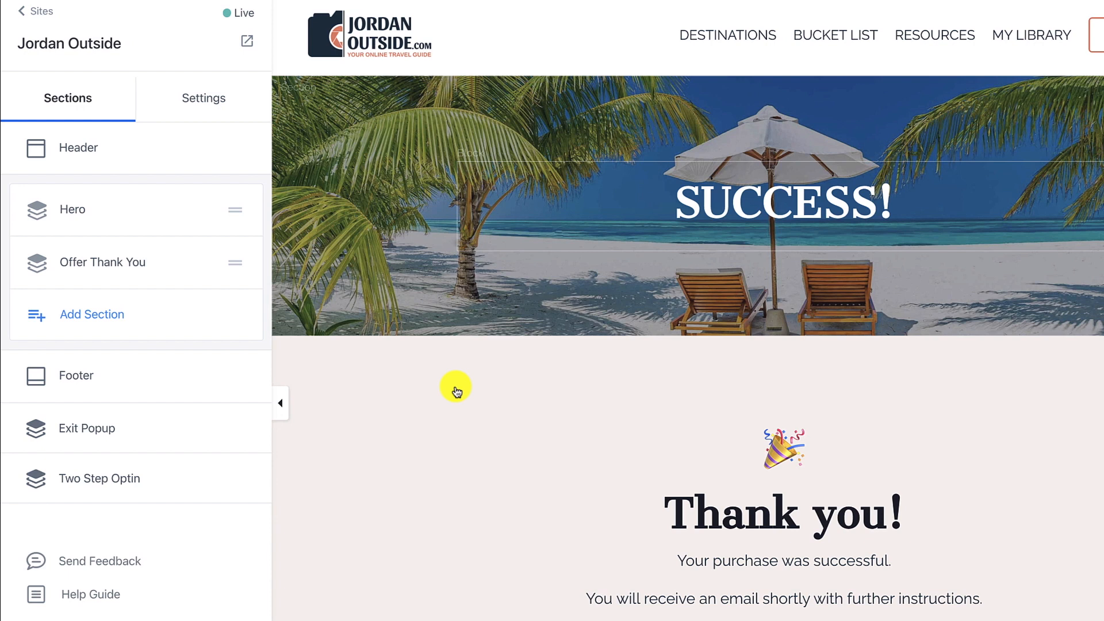
{"action": "mouse_move", "coordinate": [171, 271]}
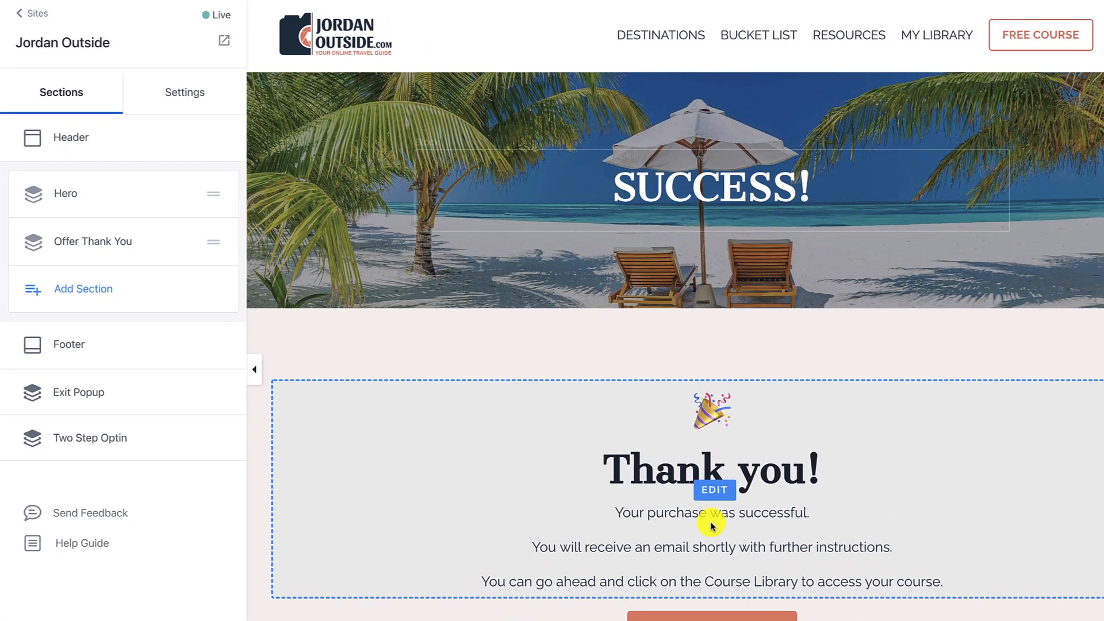
{"action": "scroll", "scroll_direction": "down", "scroll_amount": 3}
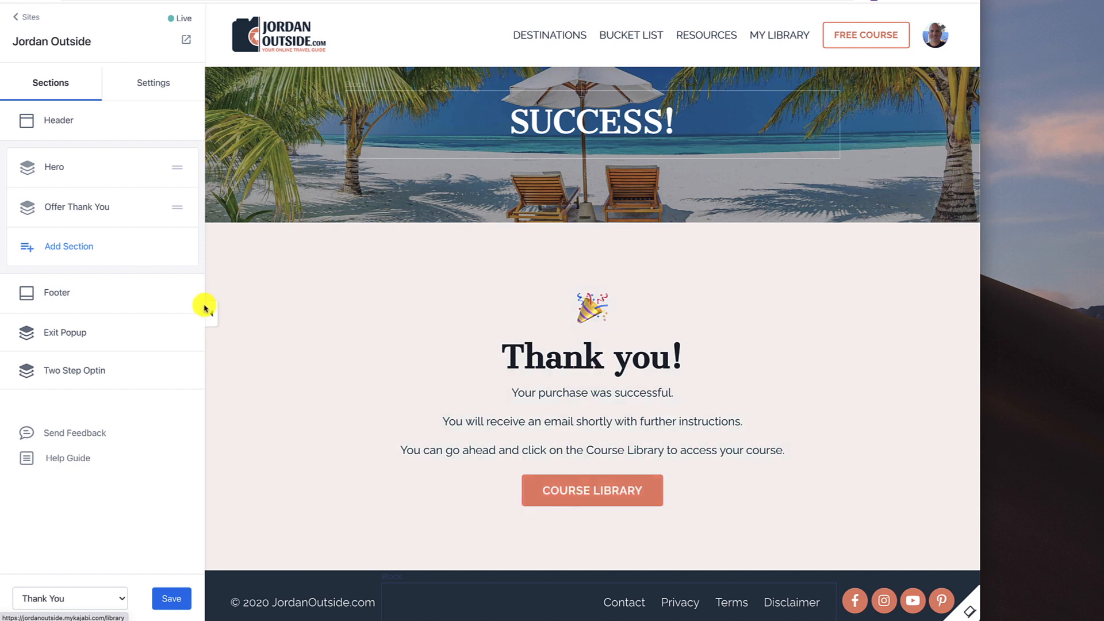
{"action": "mouse_move", "coordinate": [77, 206]}
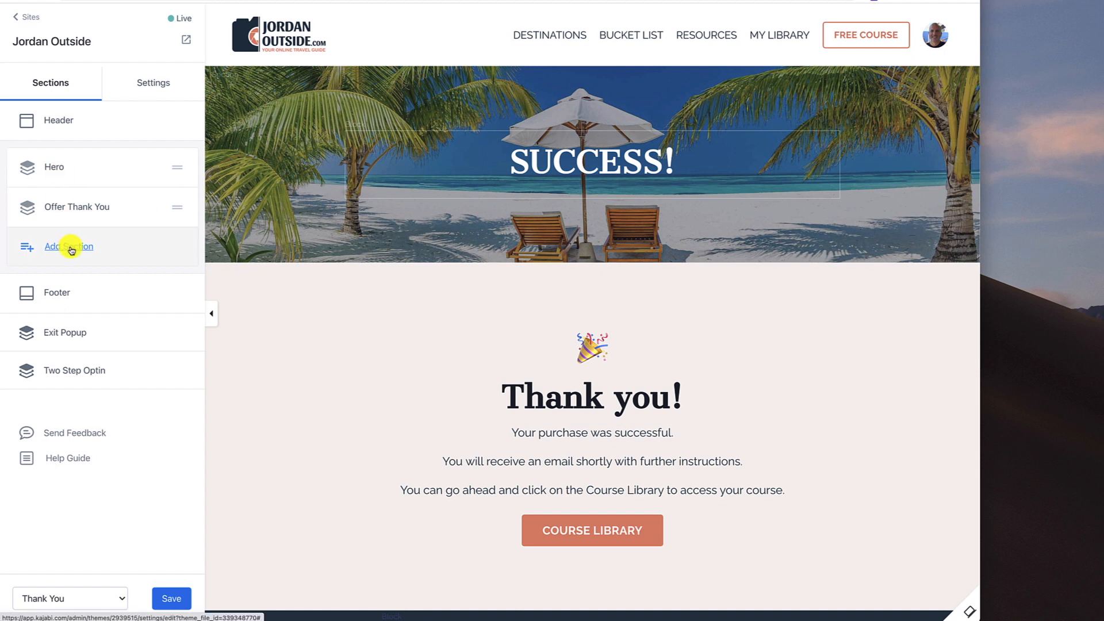
Browse the addable section types, return to the section list and enter the Hero section's settings
{"action": "left_click", "coordinate": [67, 246]}
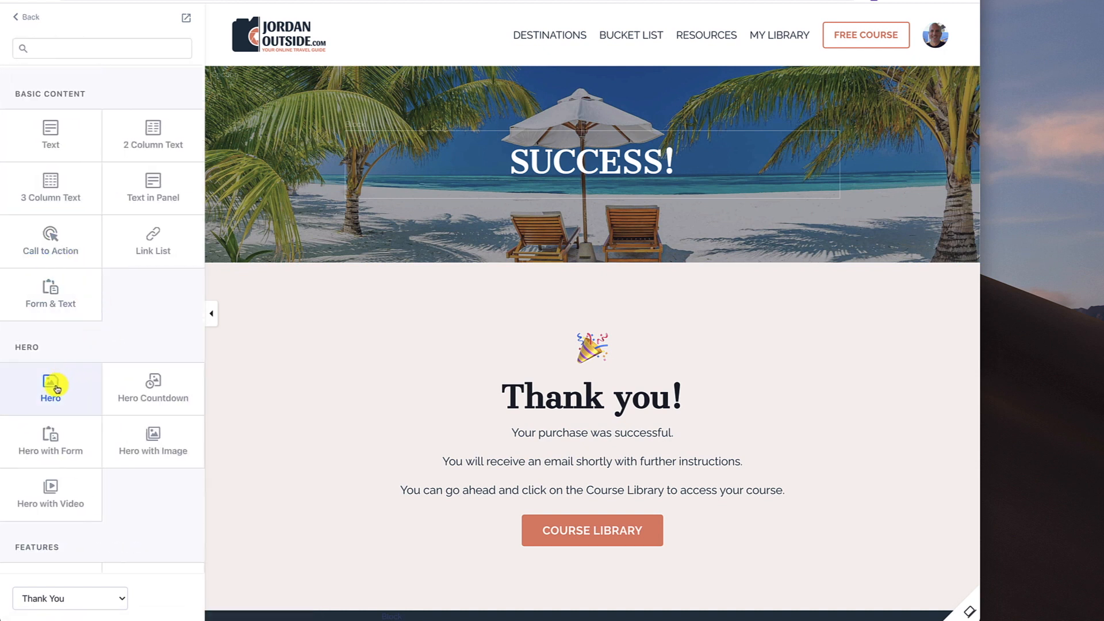
{"action": "left_click", "coordinate": [26, 17]}
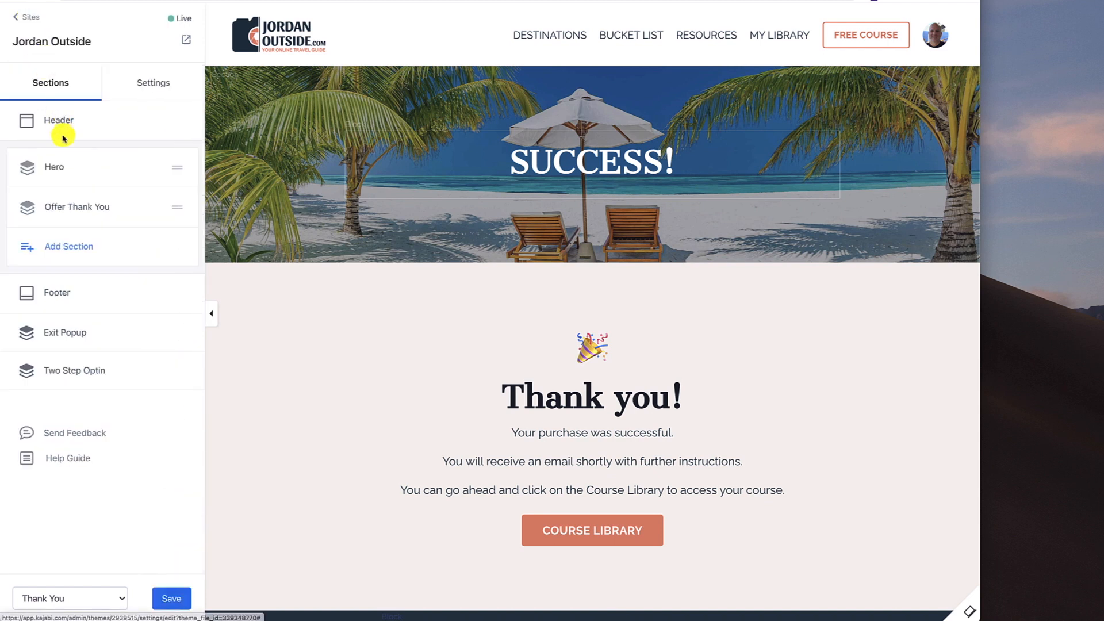
{"action": "left_click", "coordinate": [54, 167]}
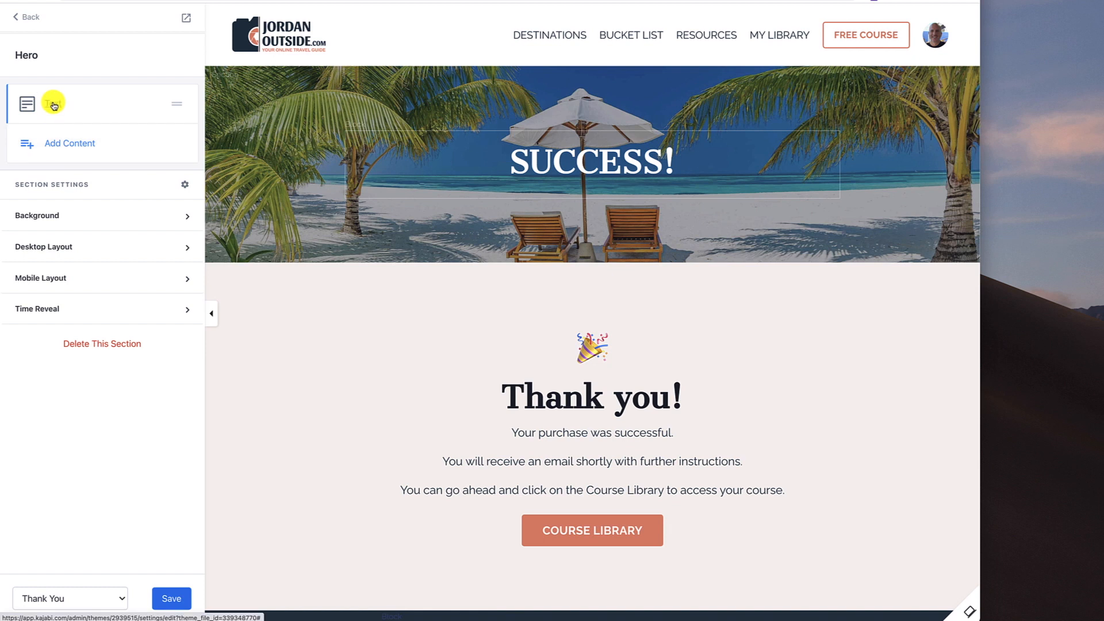
{"action": "left_click", "coordinate": [27, 104]}
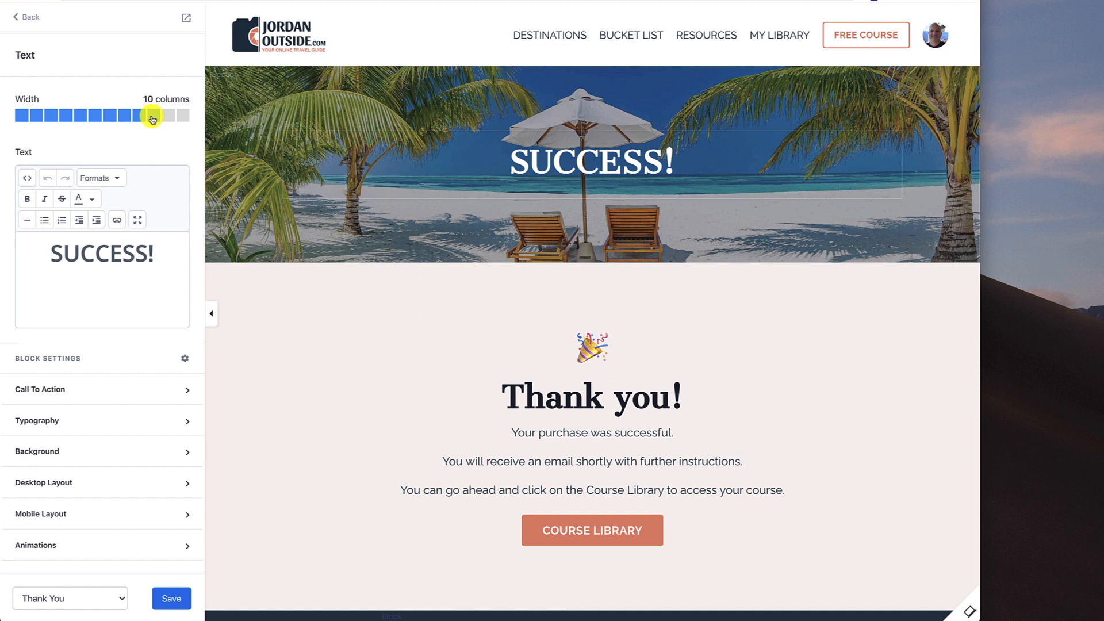
{"action": "mouse_move", "coordinate": [45, 220]}
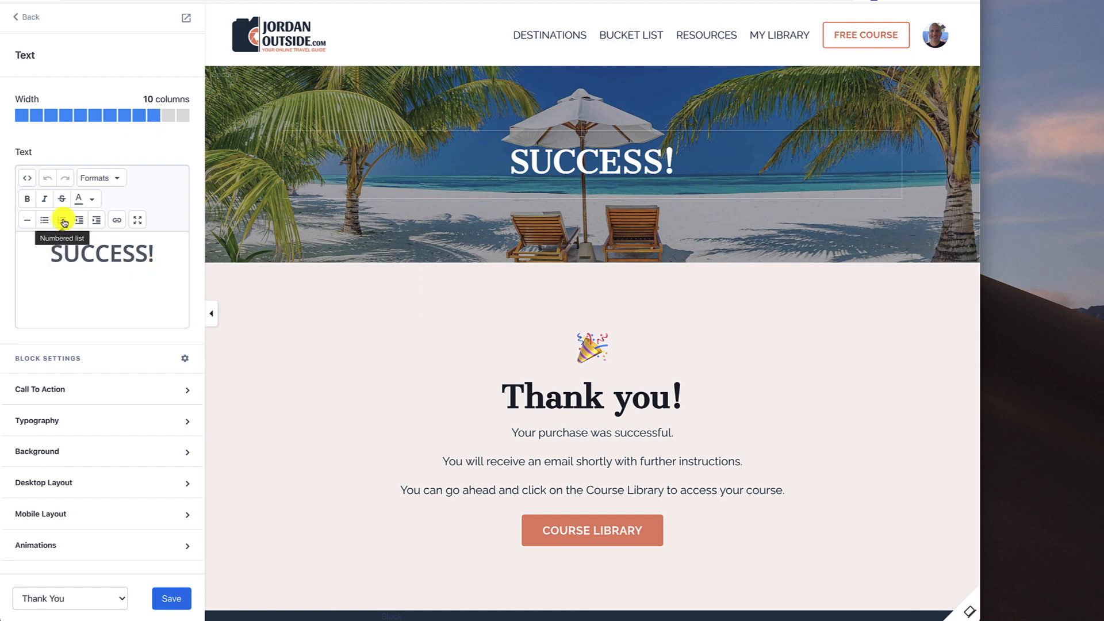
{"action": "left_click", "coordinate": [27, 177]}
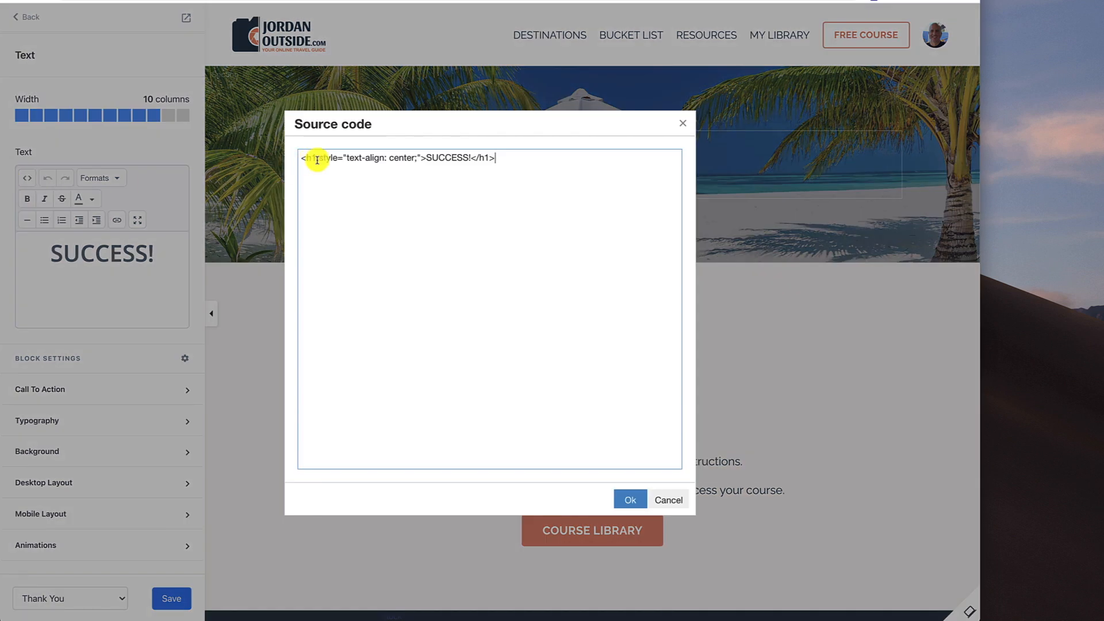
{"action": "left_click", "coordinate": [629, 499]}
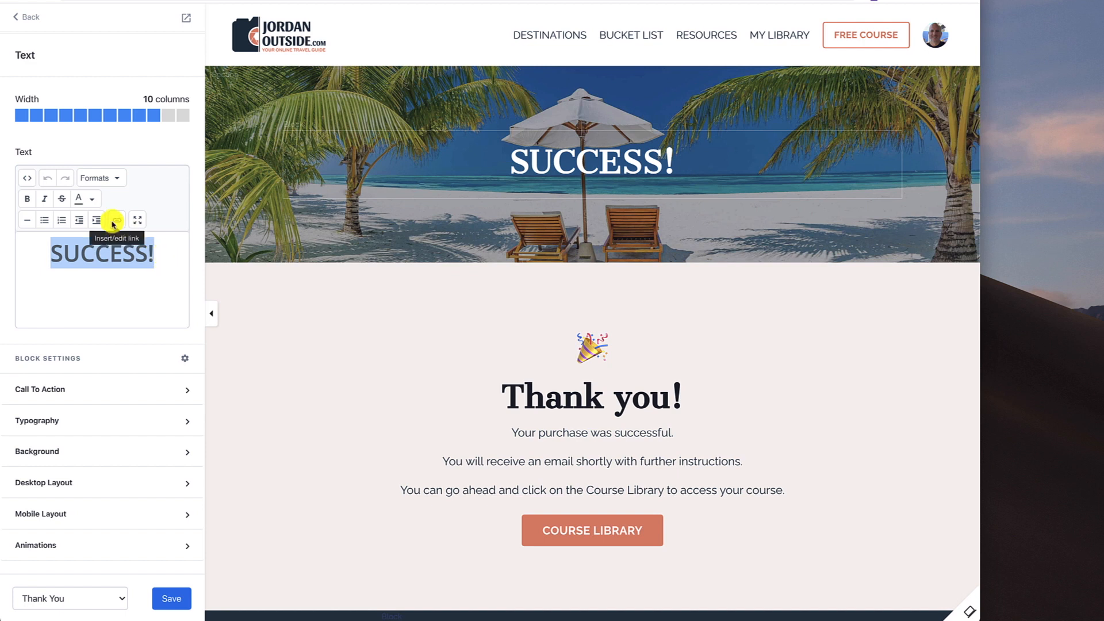
{"action": "left_click", "coordinate": [96, 177]}
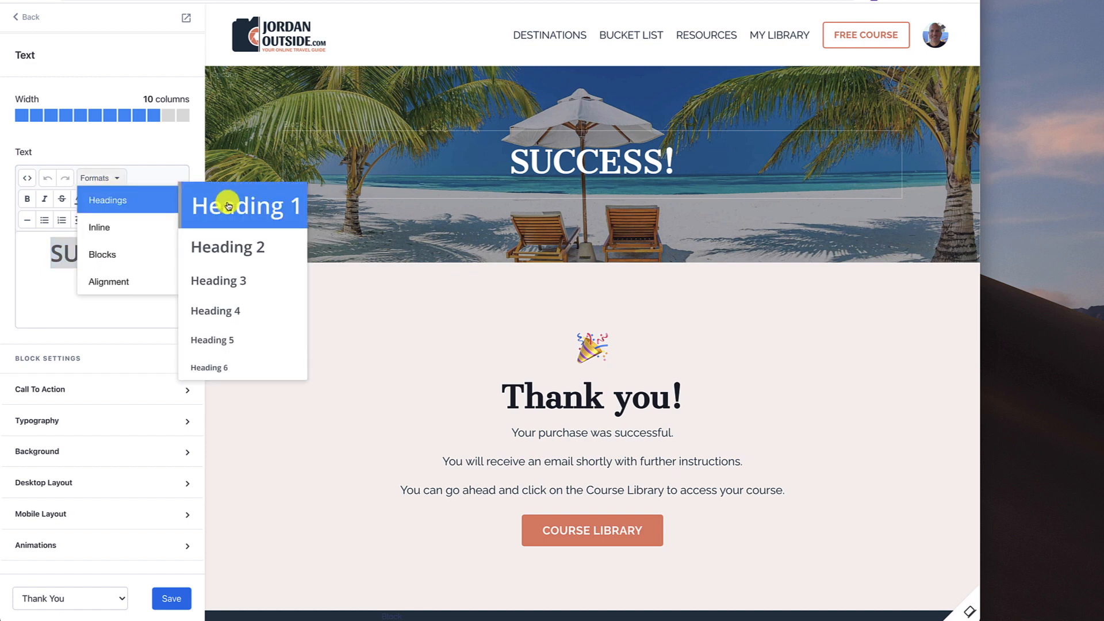
{"action": "mouse_move", "coordinate": [150, 153]}
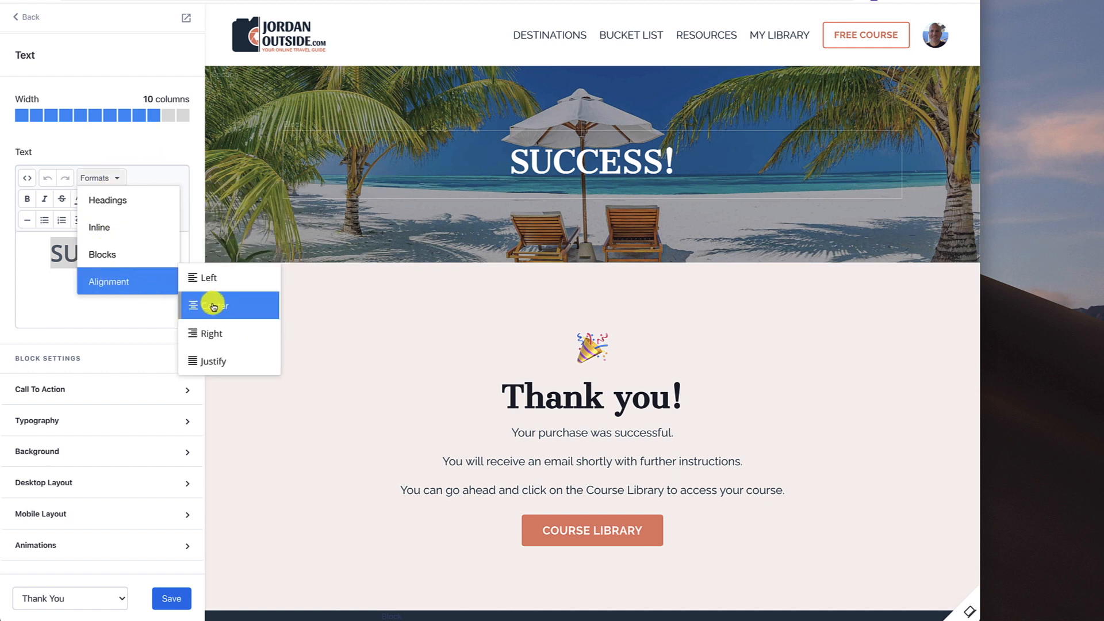
{"action": "left_click", "coordinate": [211, 304]}
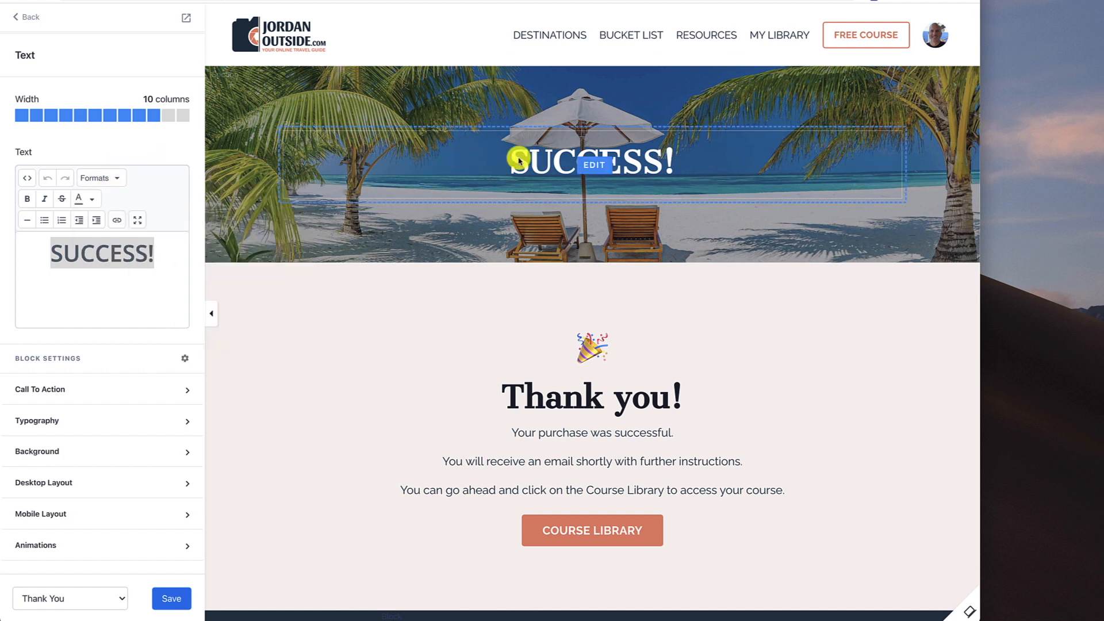
{"action": "scroll", "scroll_direction": "down", "scroll_amount": 3}
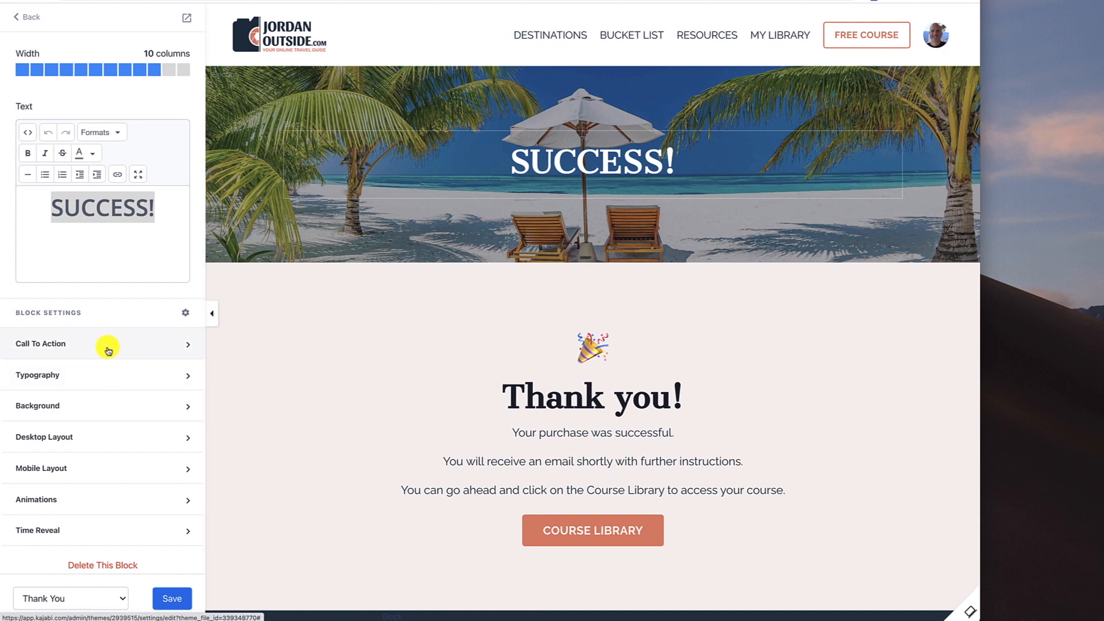
{"action": "mouse_move", "coordinate": [101, 418]}
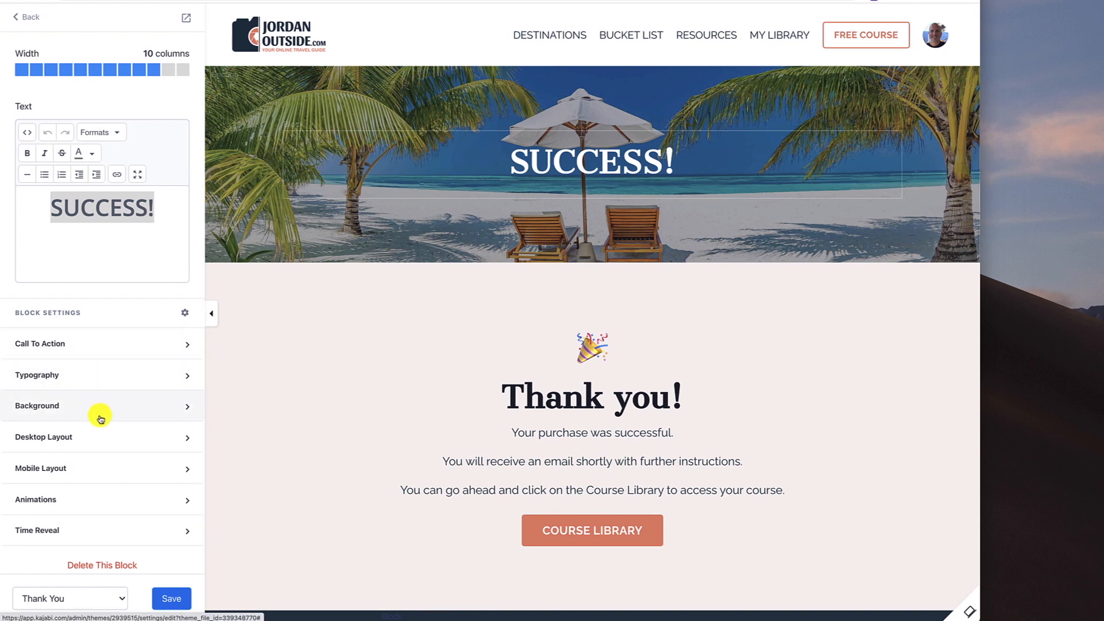
{"action": "mouse_move", "coordinate": [95, 468]}
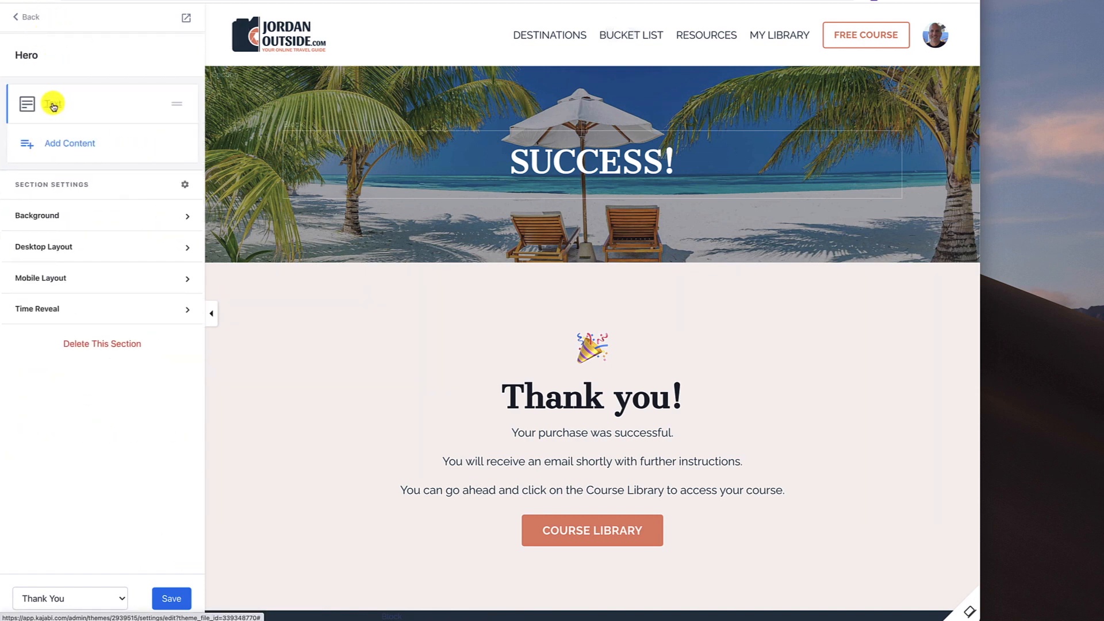
{"action": "mouse_move", "coordinate": [61, 187]}
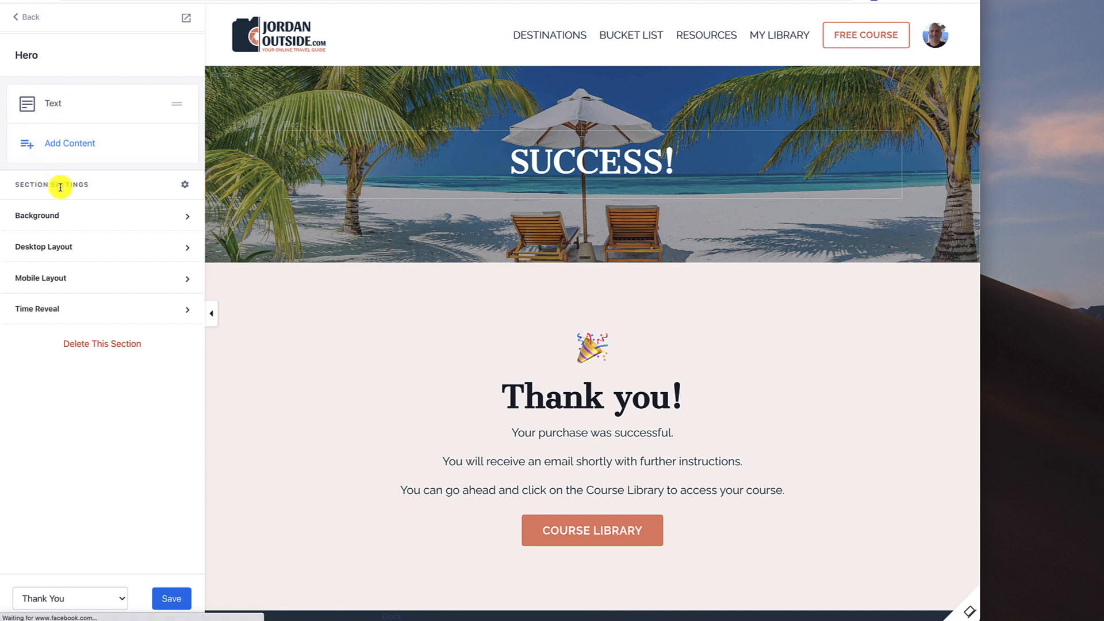
{"action": "mouse_move", "coordinate": [88, 193]}
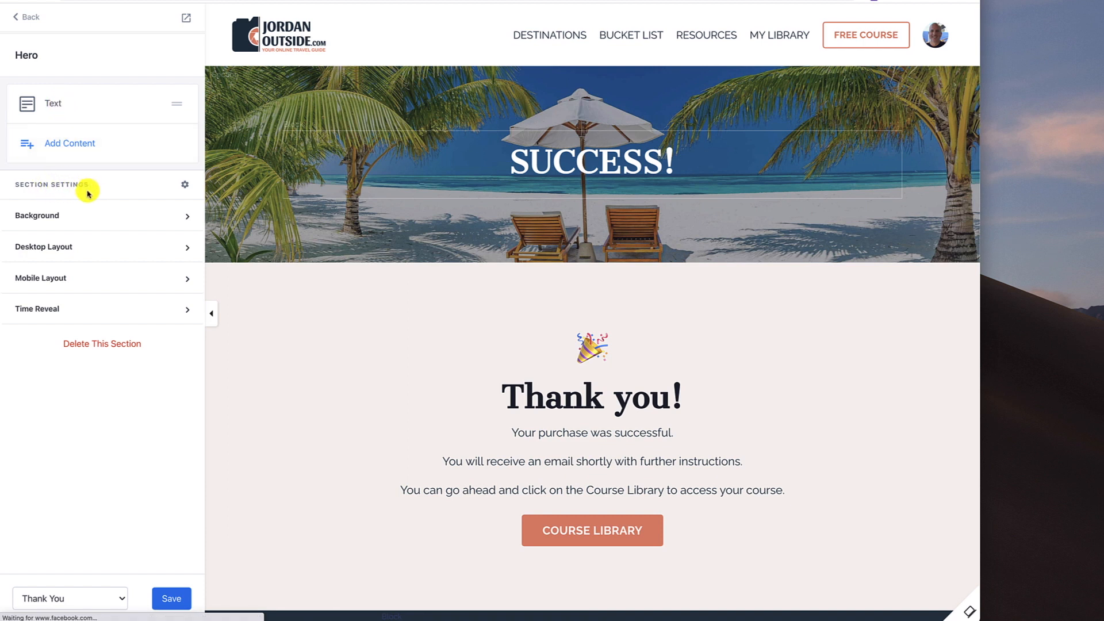
{"action": "mouse_move", "coordinate": [397, 113]}
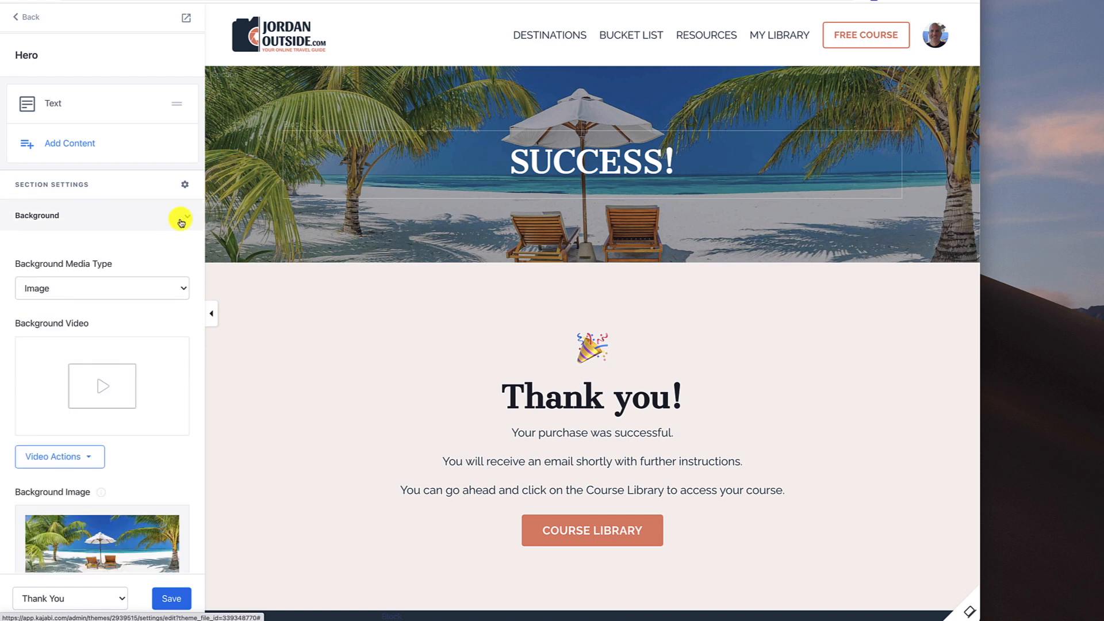
{"action": "left_click", "coordinate": [101, 287]}
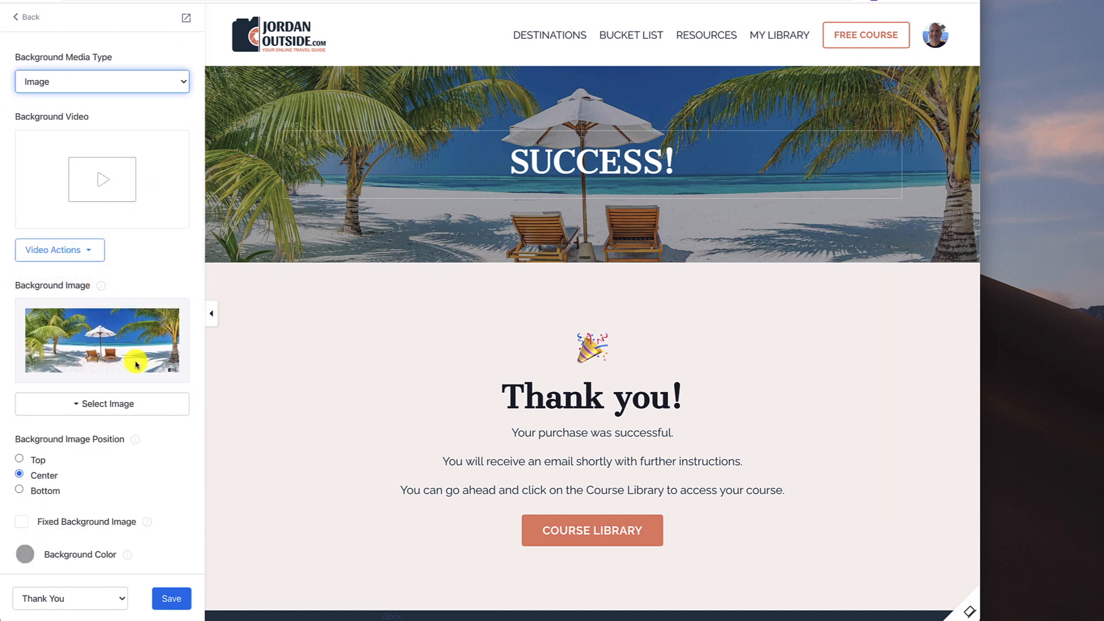
{"action": "scroll", "scroll_direction": "down", "scroll_amount": 3}
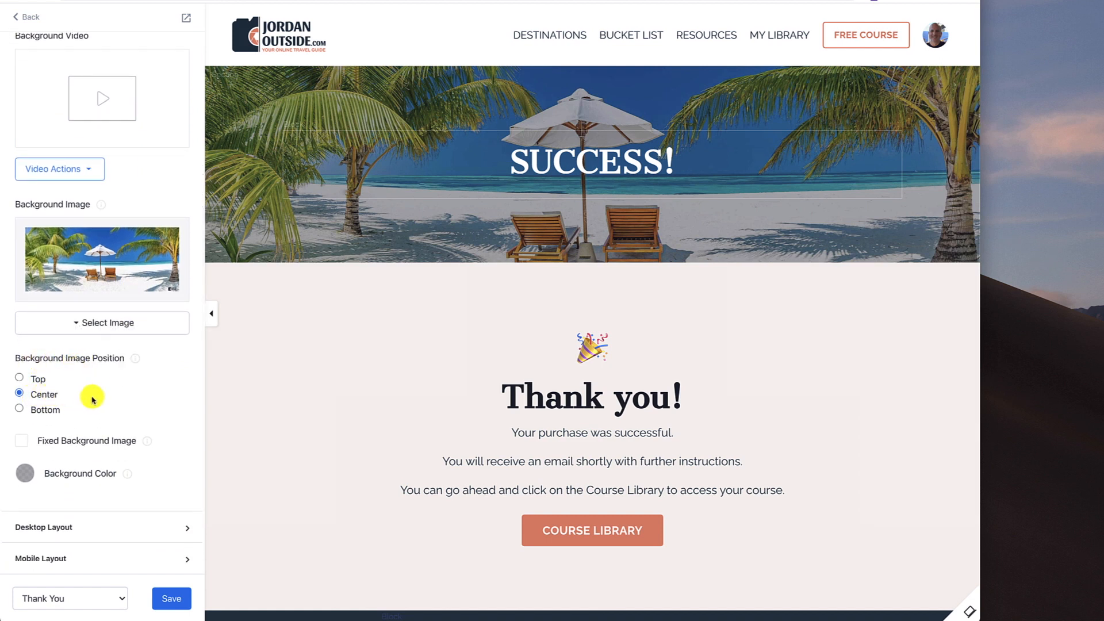
{"action": "scroll", "scroll_direction": "down", "scroll_amount": 3}
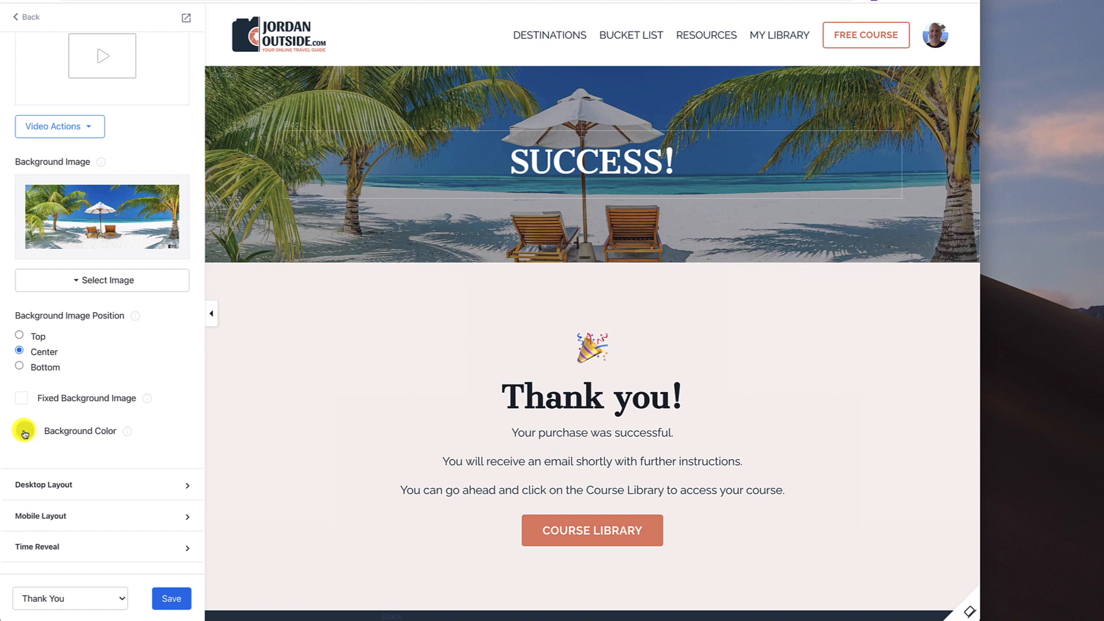
{"action": "left_click", "coordinate": [26, 432]}
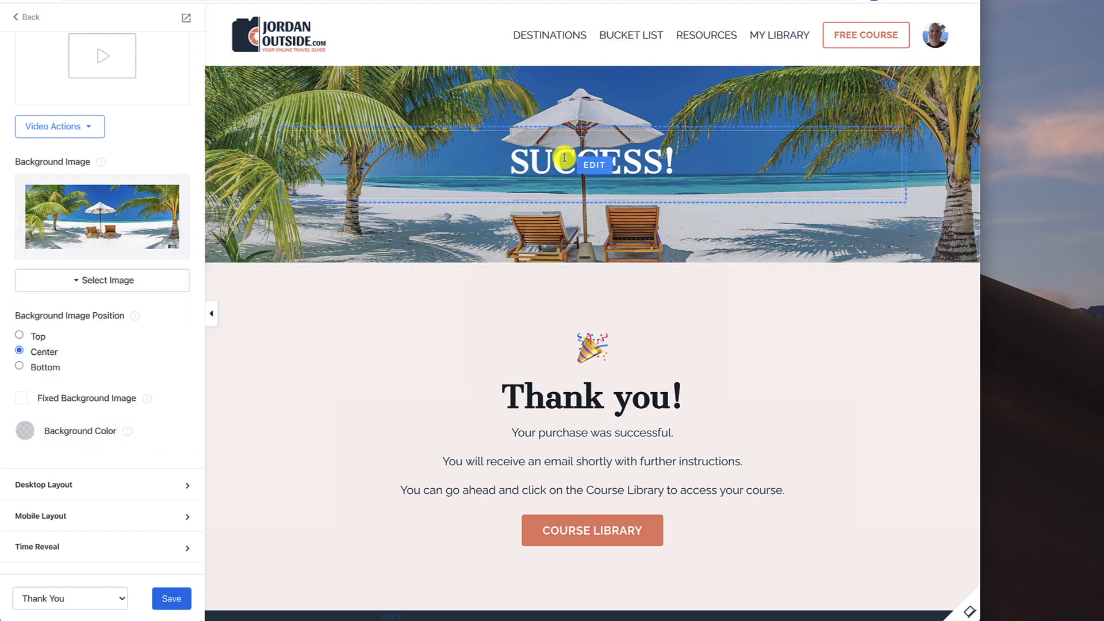
{"action": "mouse_move", "coordinate": [349, 132]}
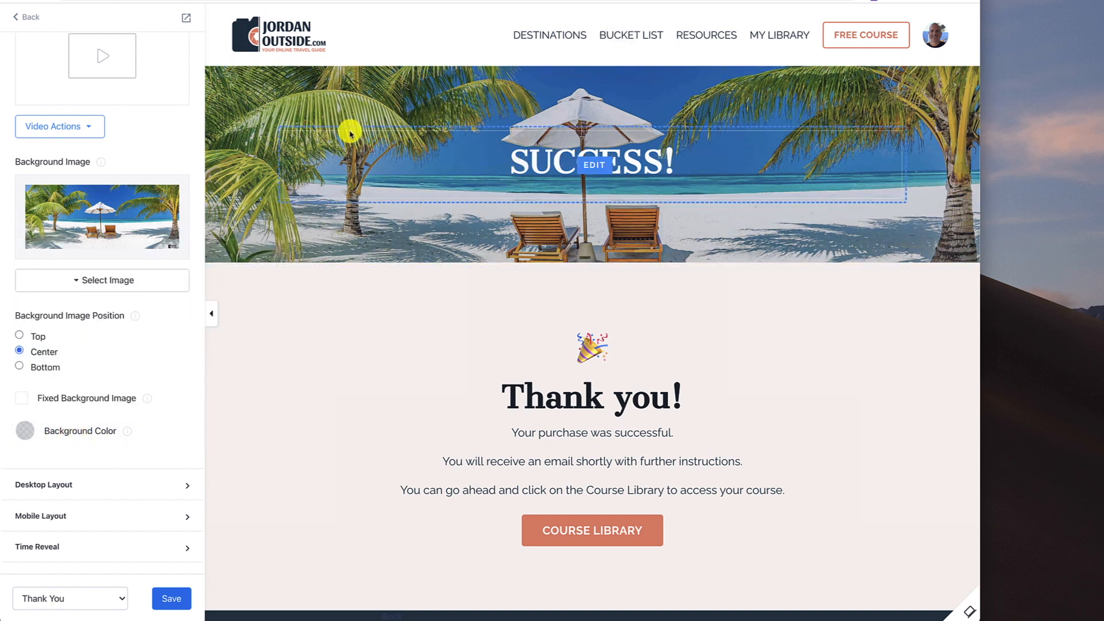
{"action": "mouse_move", "coordinate": [442, 148]}
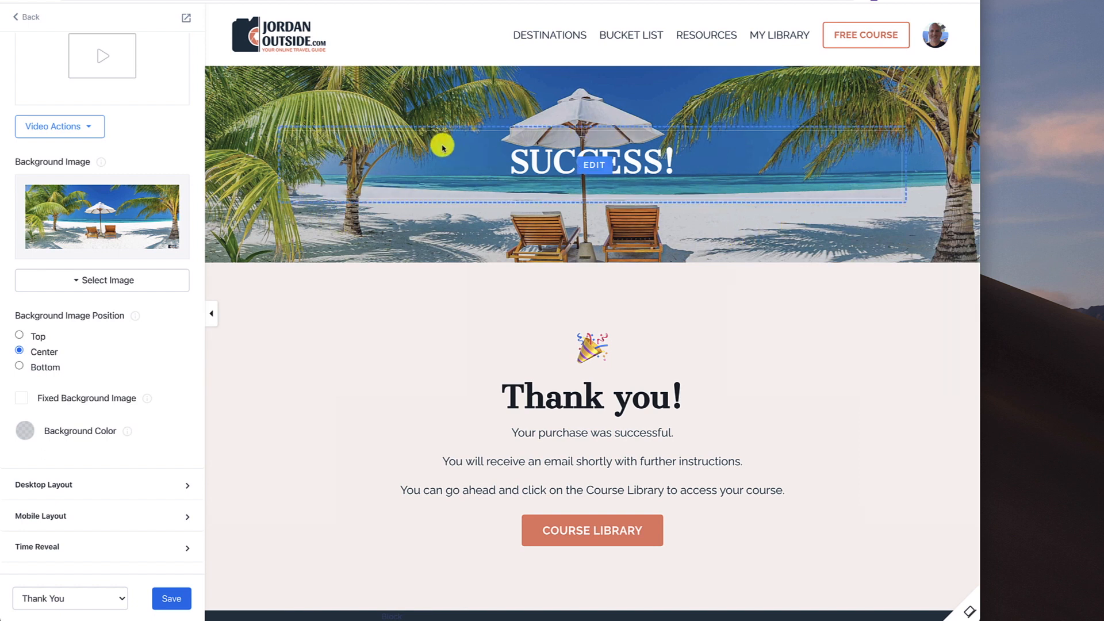
{"action": "mouse_move", "coordinate": [553, 168]}
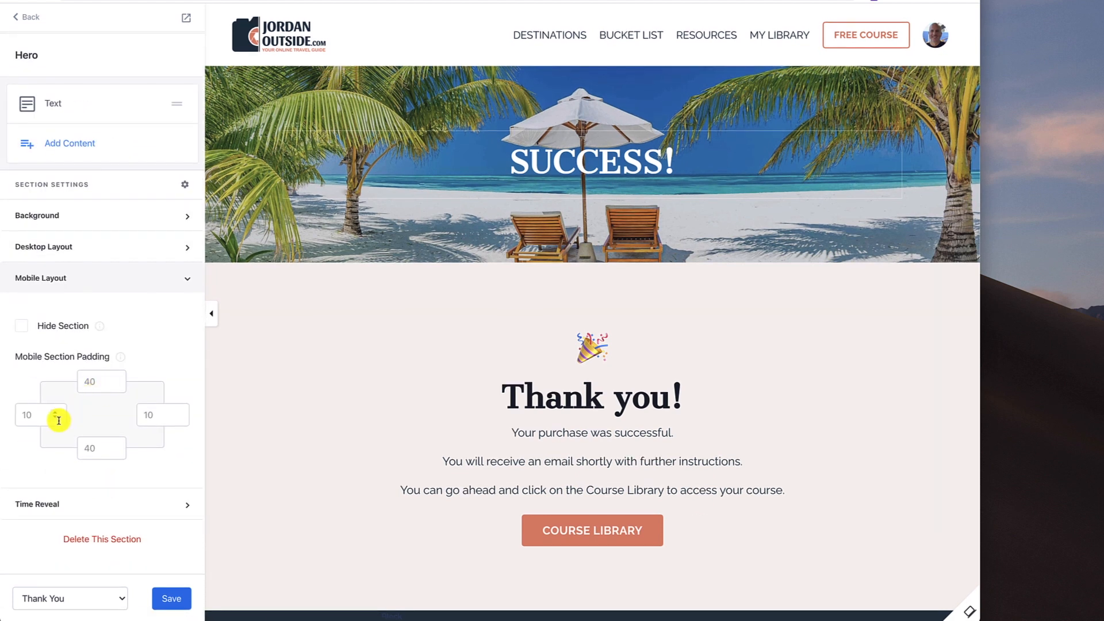
{"action": "mouse_move", "coordinate": [160, 469]}
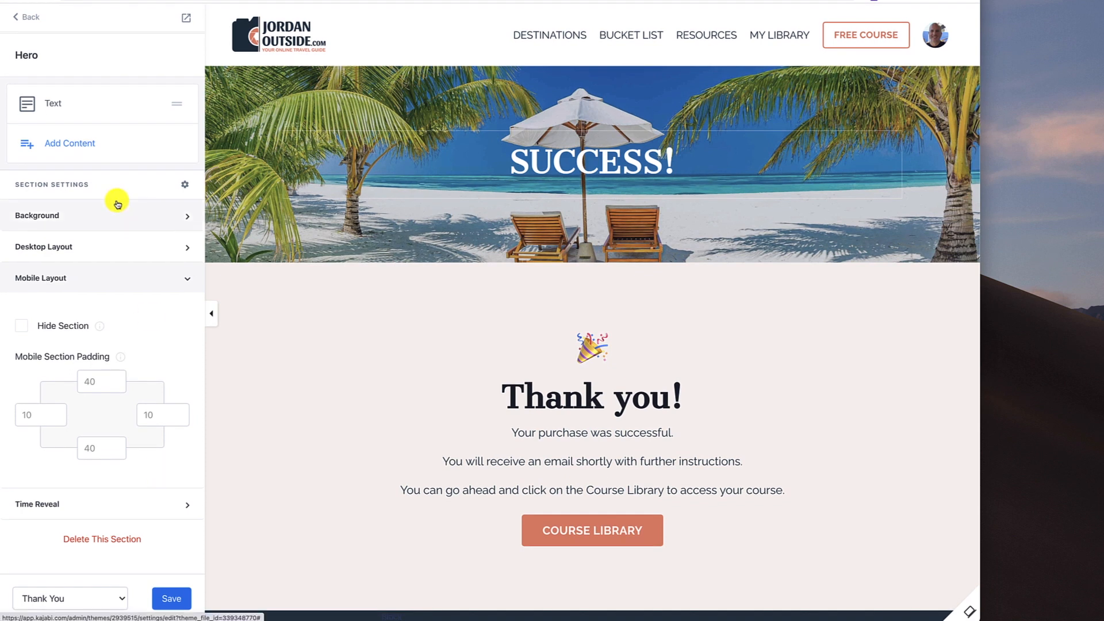
Go back from the Hero settings to the Thank You Page's section list
{"action": "left_click", "coordinate": [24, 16]}
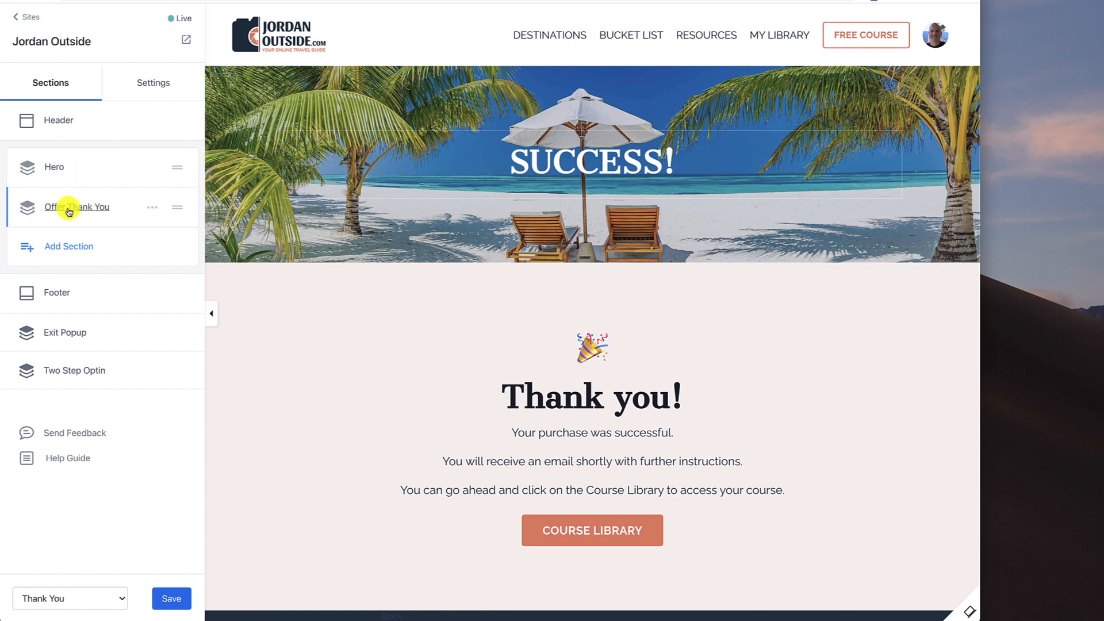
Enter the Offer Thank You section and review the HTML source of its thank-you text, then close it
{"action": "left_click", "coordinate": [77, 206]}
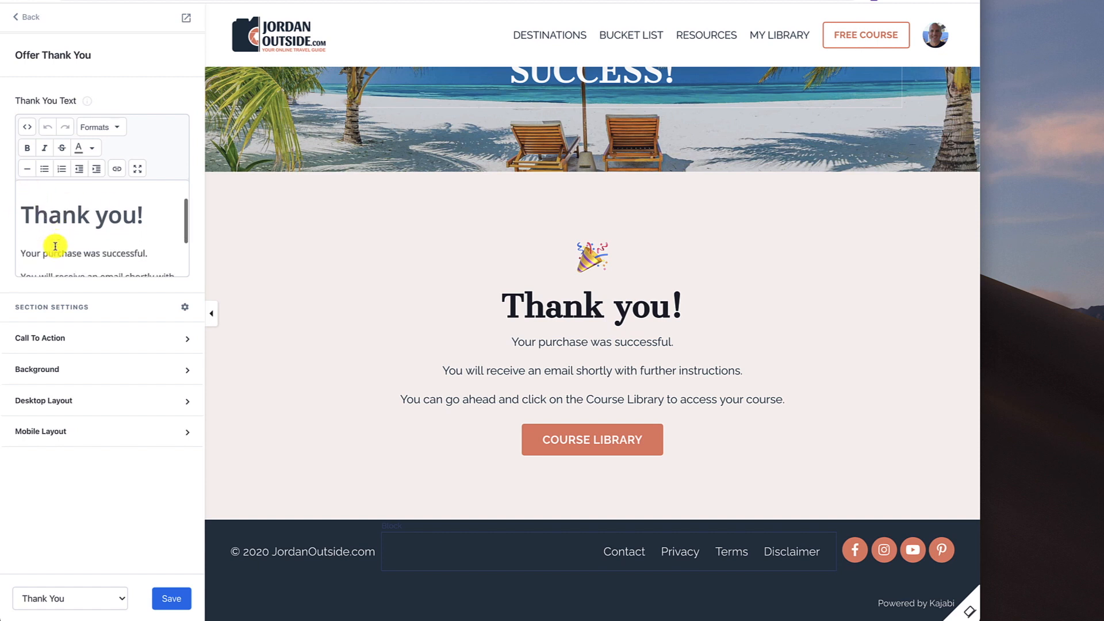
{"action": "scroll", "scroll_direction": "down", "scroll_amount": 3}
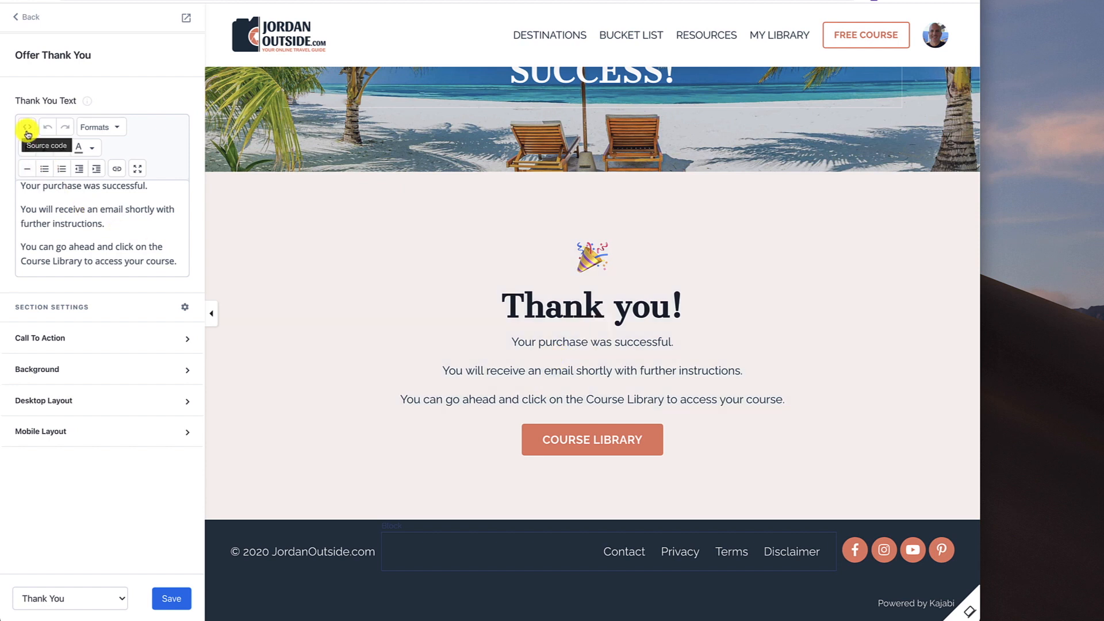
{"action": "left_click", "coordinate": [27, 127]}
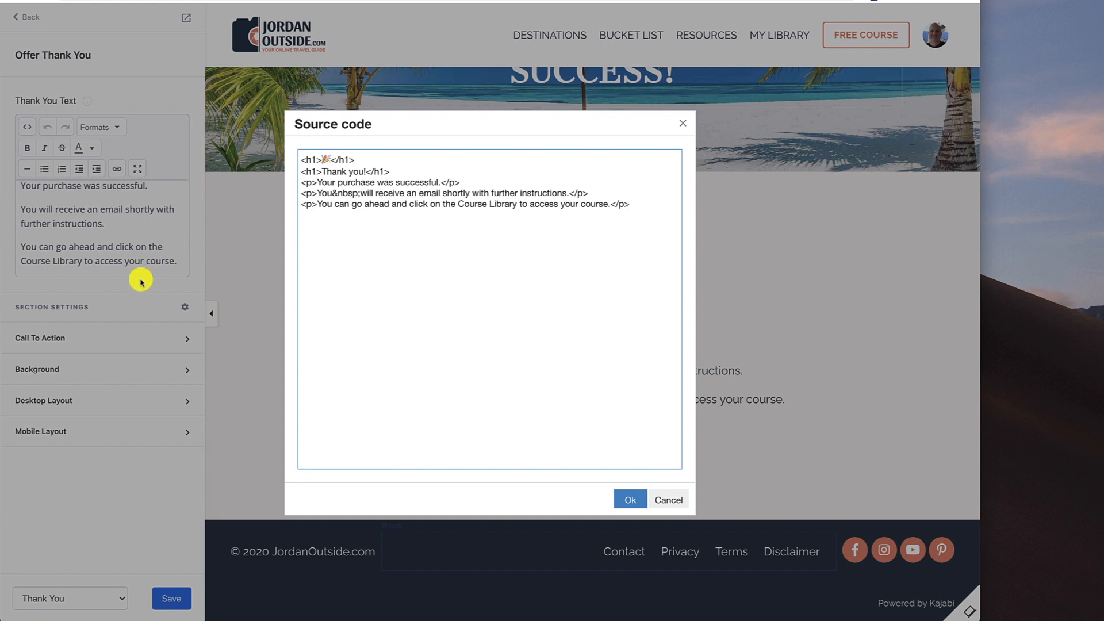
{"action": "left_click", "coordinate": [628, 499]}
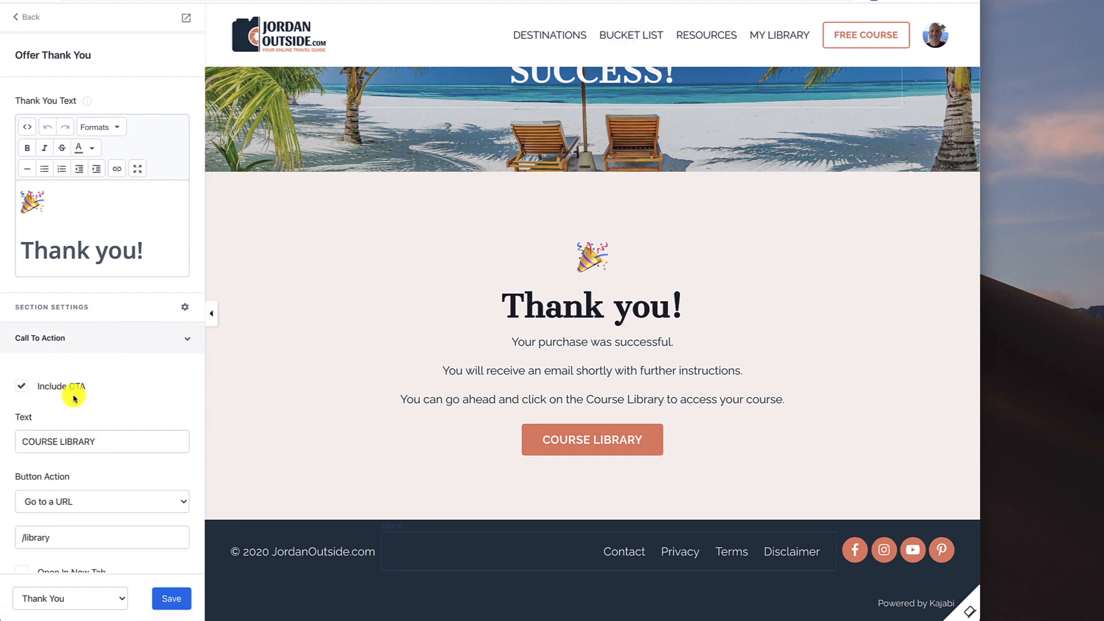
Try Full width and Outline style on the COURSE LIBRARY button, then keep Auto width and Solid
{"action": "scroll", "scroll_direction": "down", "scroll_amount": 3}
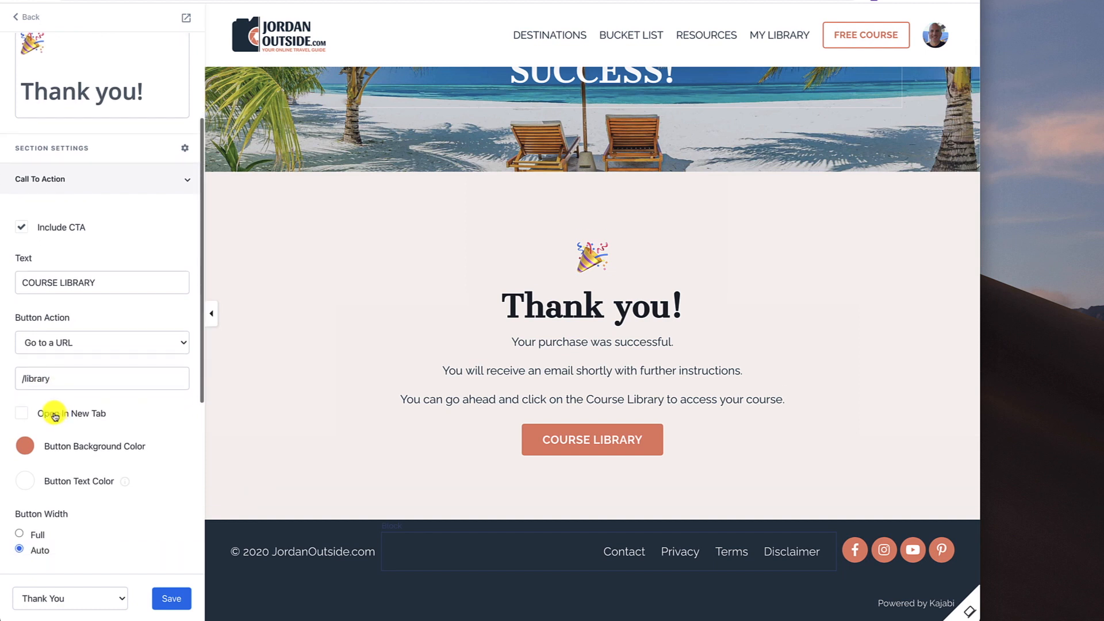
{"action": "mouse_move", "coordinate": [128, 421]}
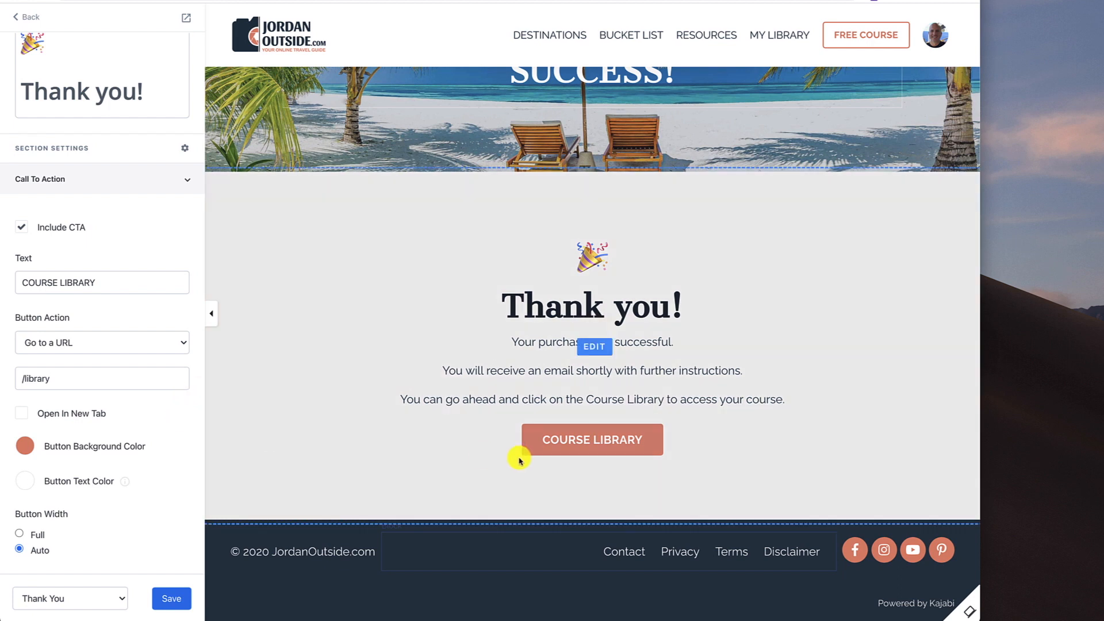
{"action": "mouse_move", "coordinate": [140, 421]}
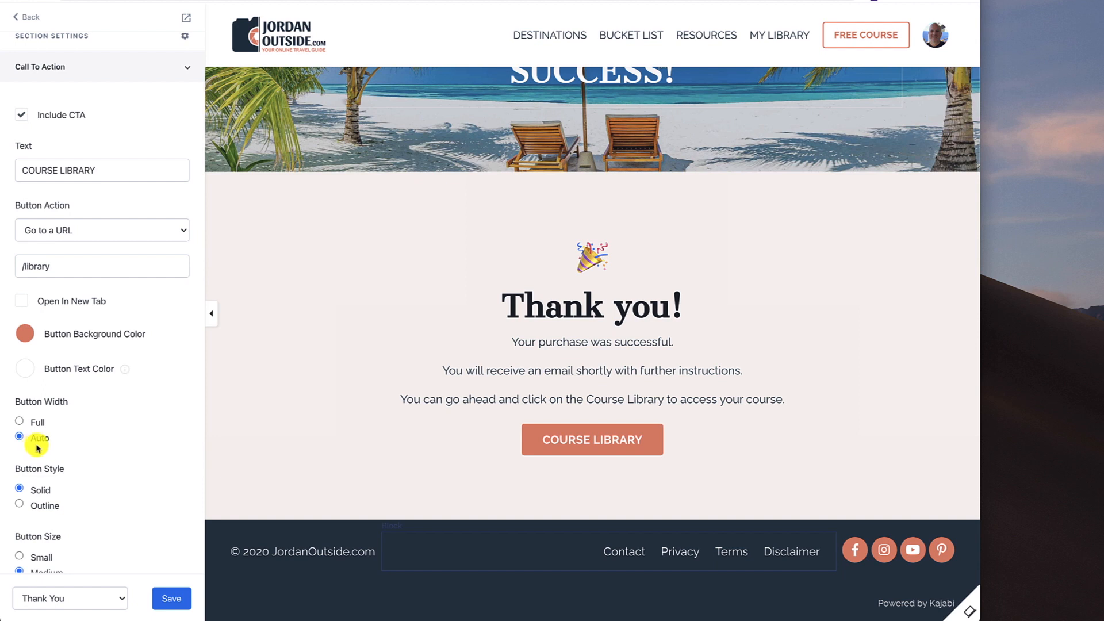
{"action": "left_click", "coordinate": [19, 422]}
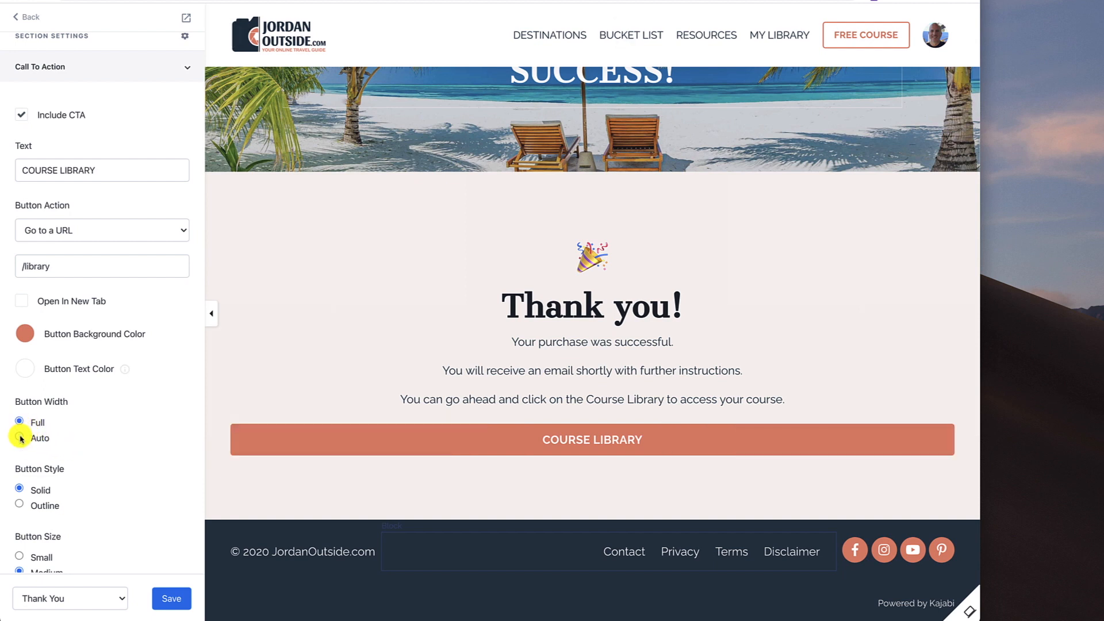
{"action": "left_click", "coordinate": [19, 437]}
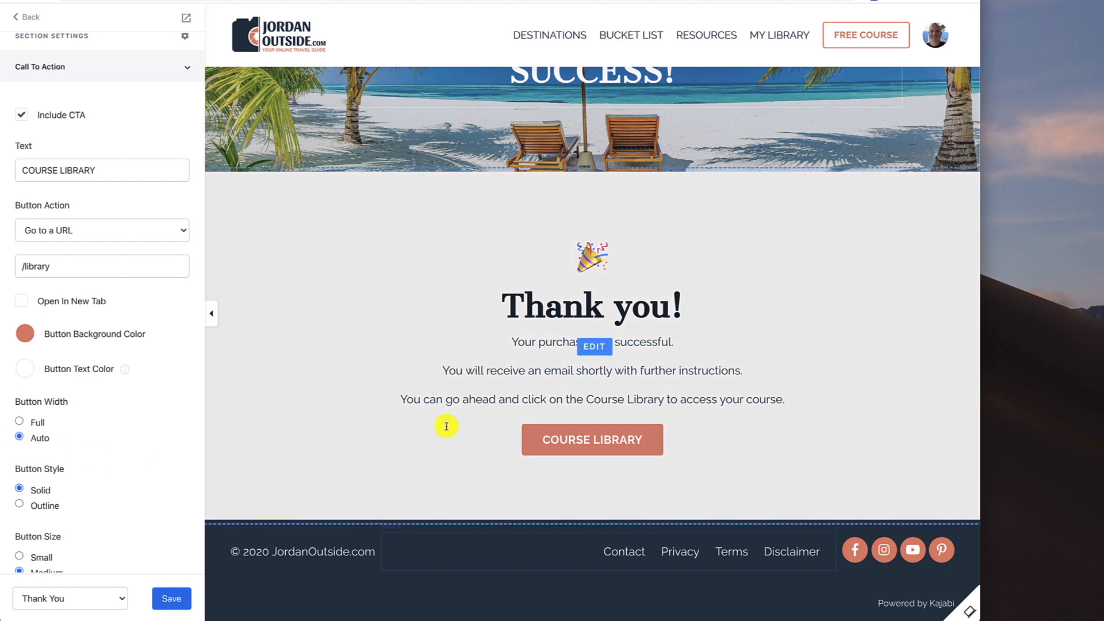
{"action": "scroll", "scroll_direction": "down", "scroll_amount": 3}
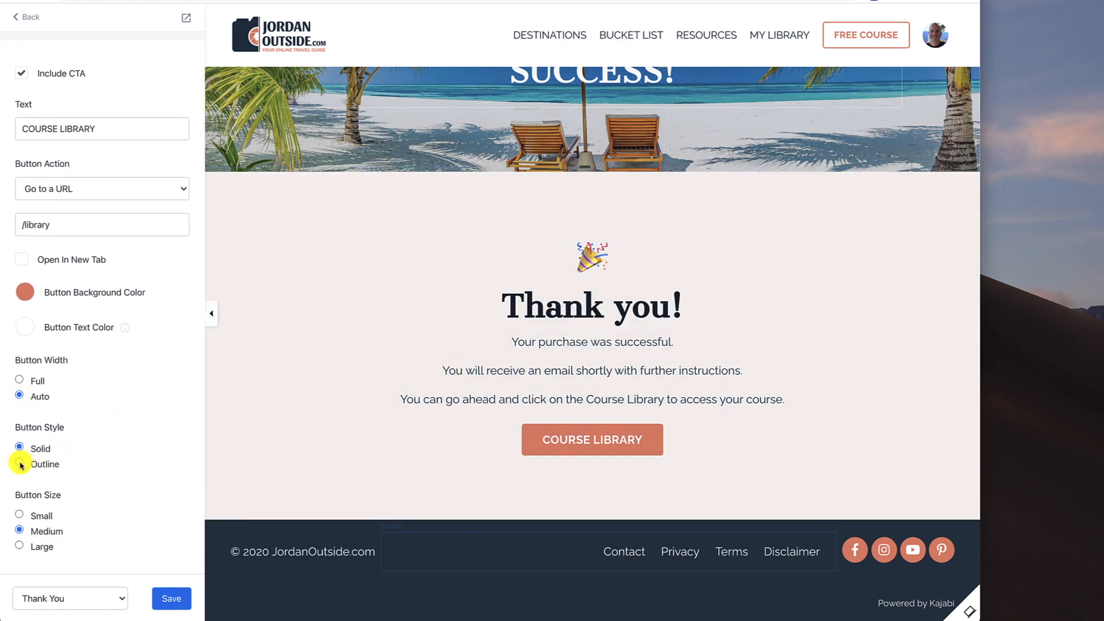
{"action": "left_click", "coordinate": [19, 463]}
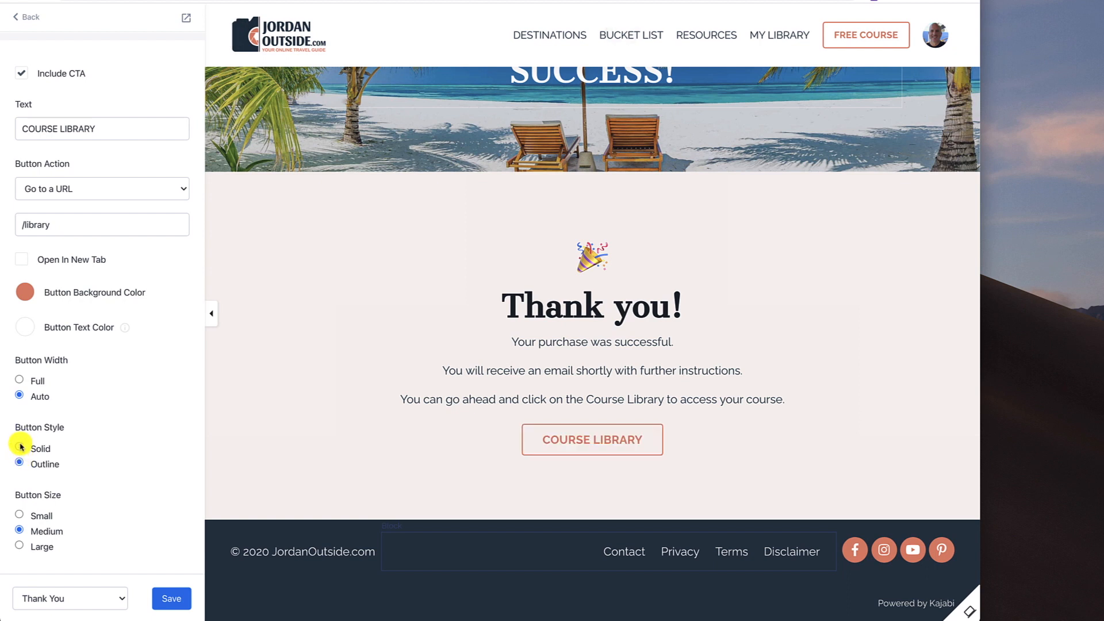
{"action": "left_click", "coordinate": [20, 448]}
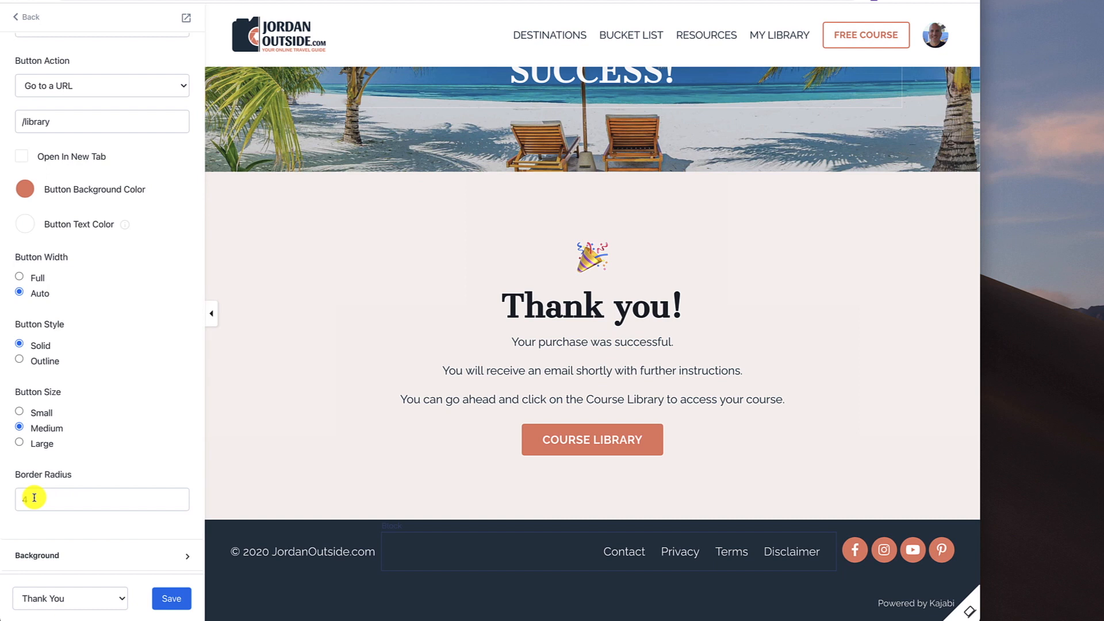
{"action": "scroll", "scroll_direction": "down", "scroll_amount": 3}
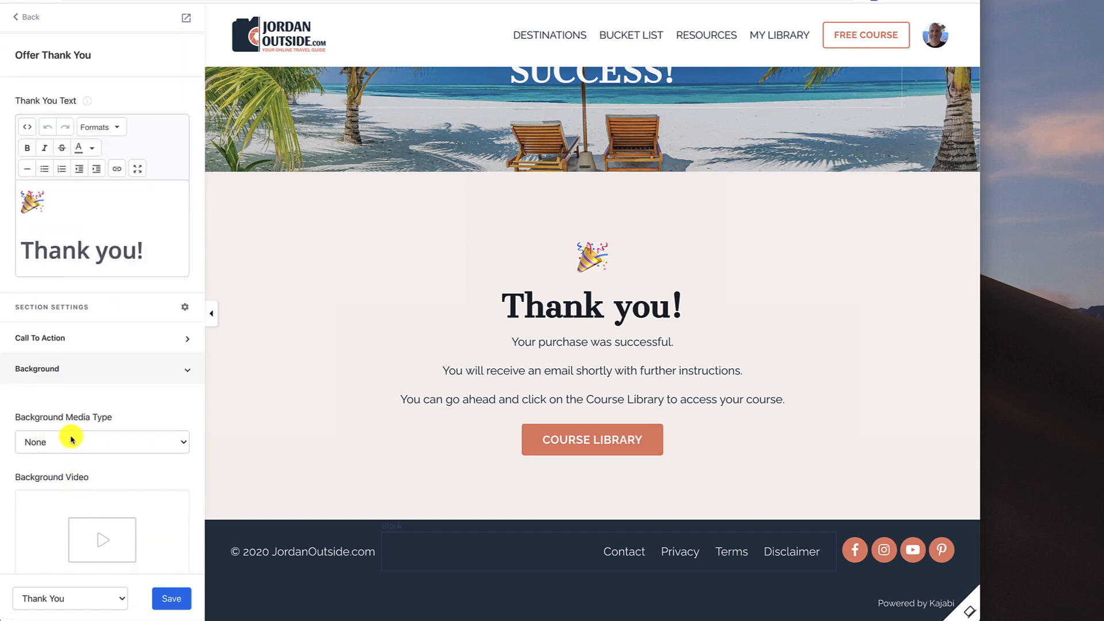
Review the section's background and layout settings, setting the left Desktop Section Padding to 40
{"action": "scroll", "scroll_direction": "down", "scroll_amount": 3}
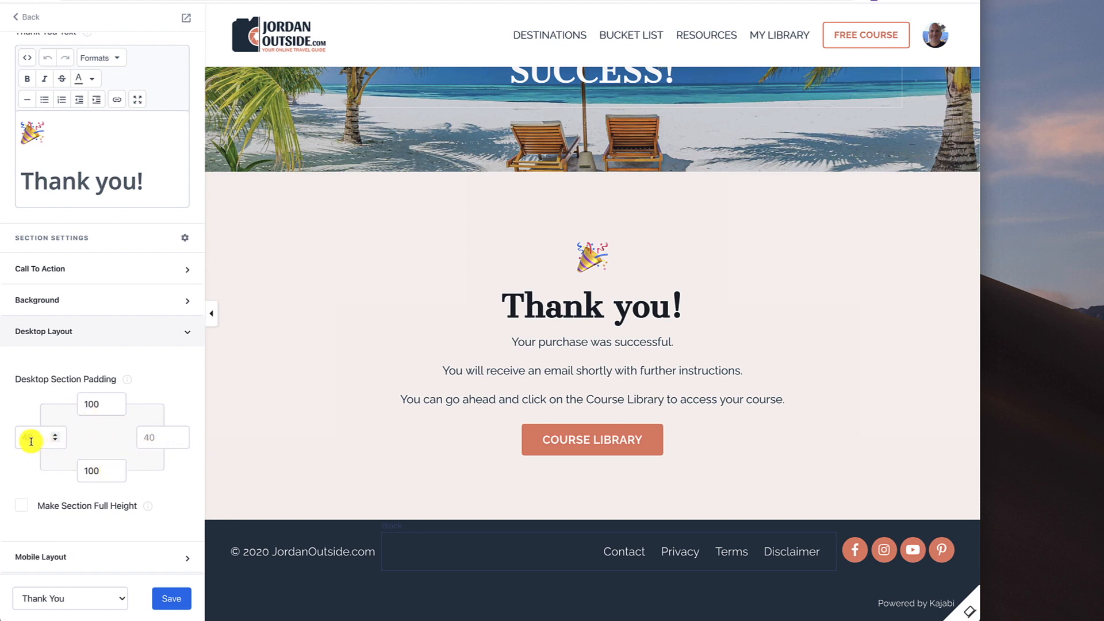
{"action": "type", "text": "40"}
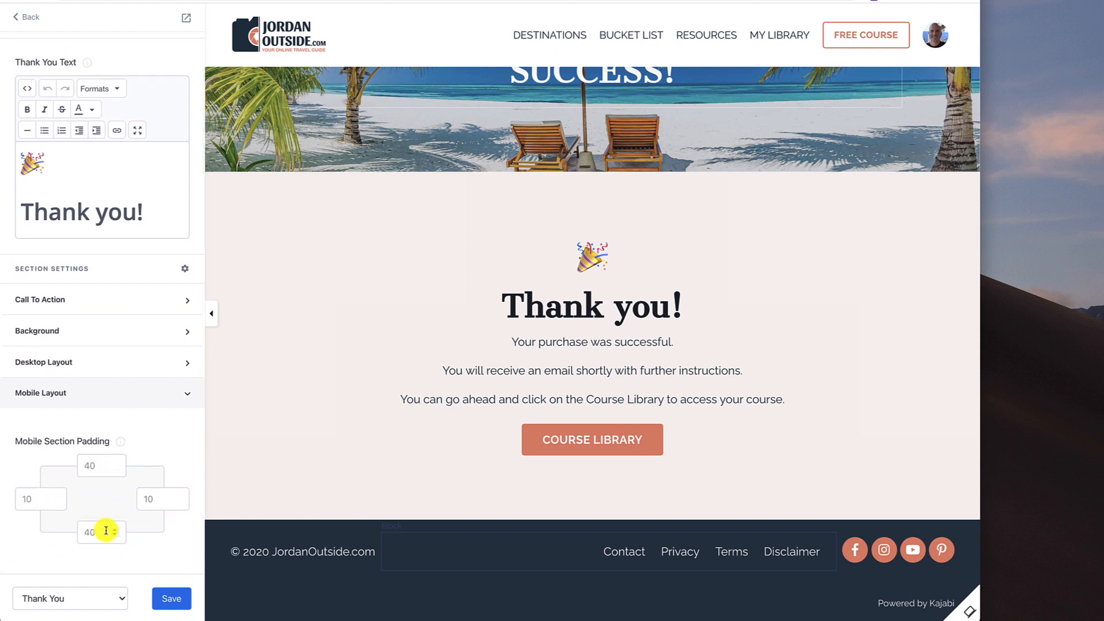
{"action": "mouse_move", "coordinate": [113, 498]}
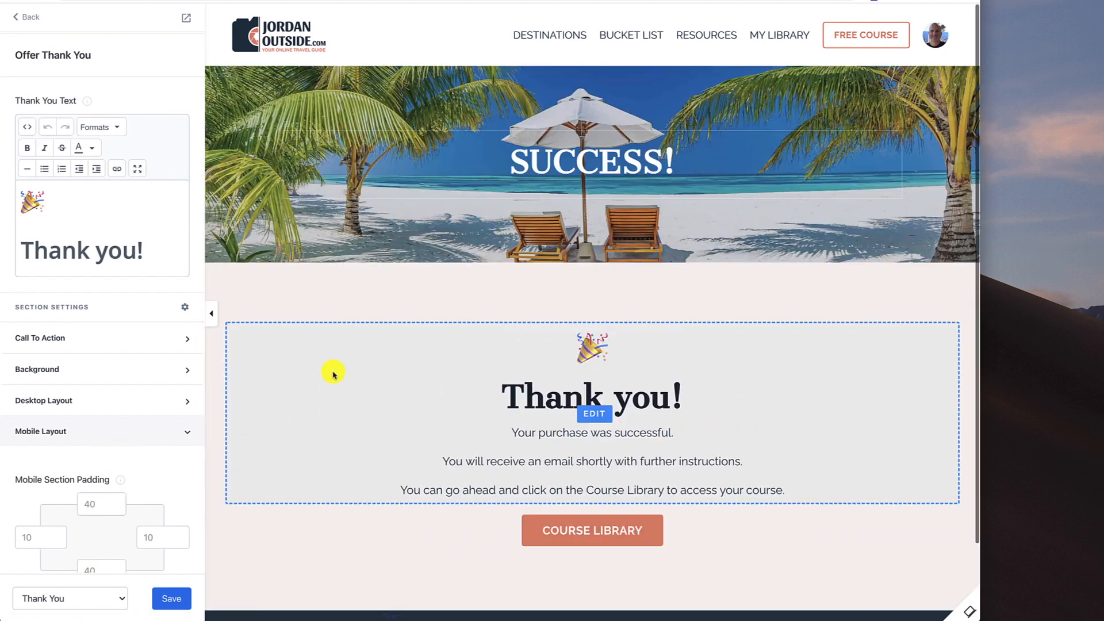
{"action": "mouse_move", "coordinate": [518, 391]}
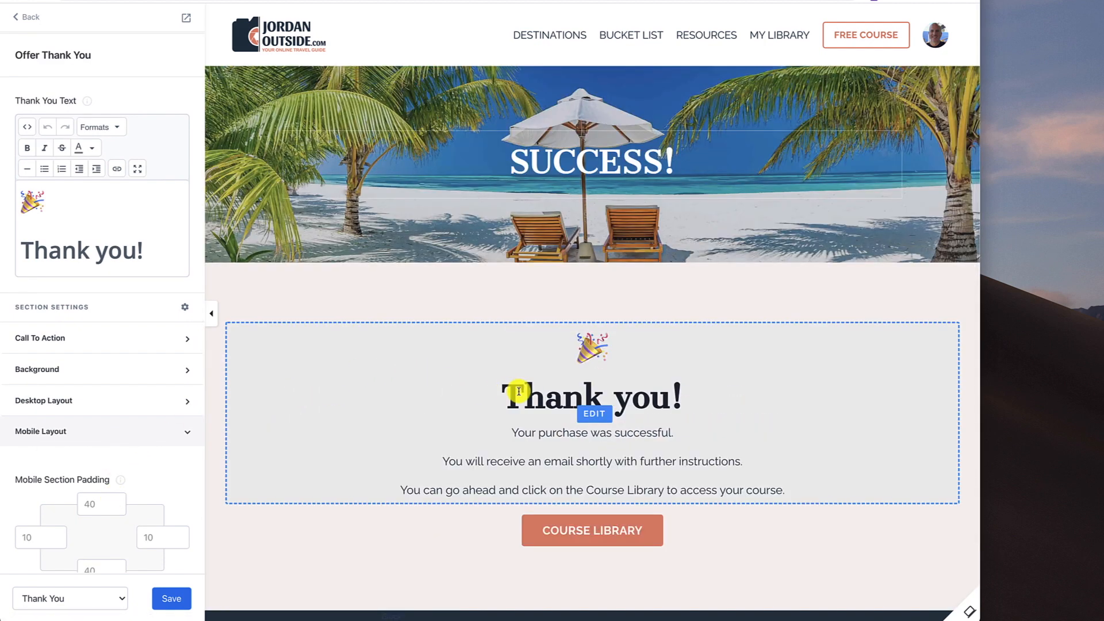
{"action": "mouse_move", "coordinate": [638, 410]}
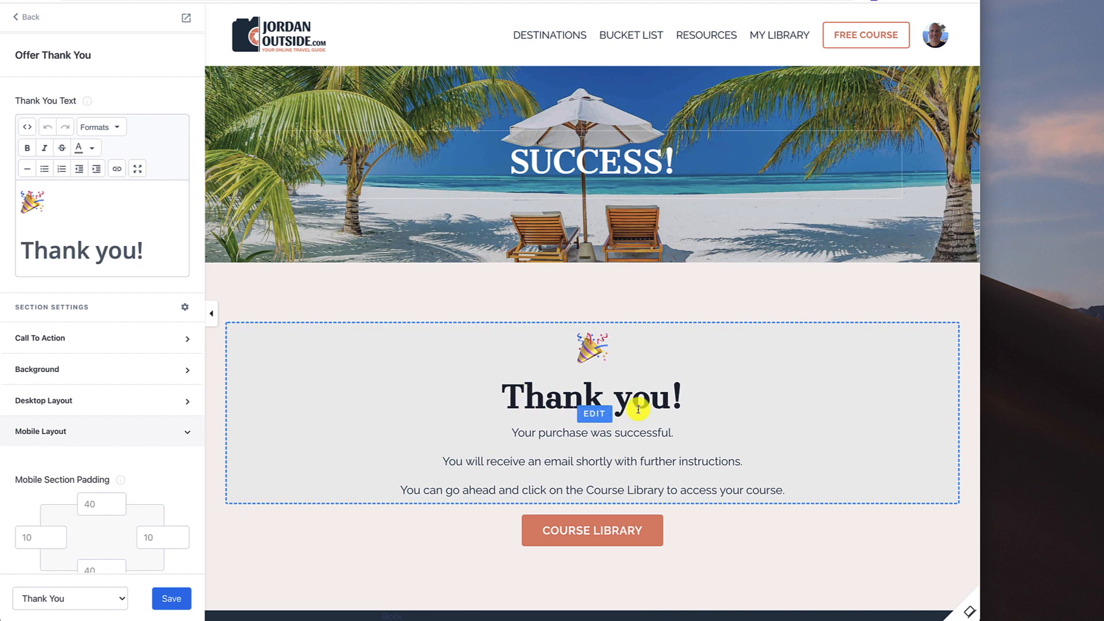
{"action": "mouse_move", "coordinate": [587, 394]}
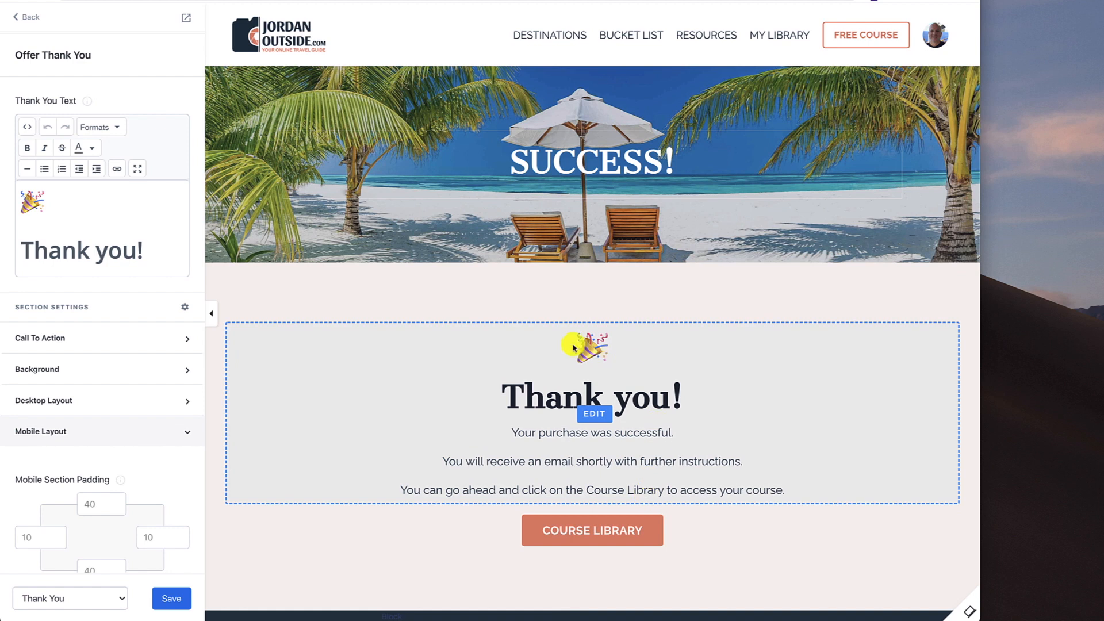
{"action": "mouse_move", "coordinate": [525, 387]}
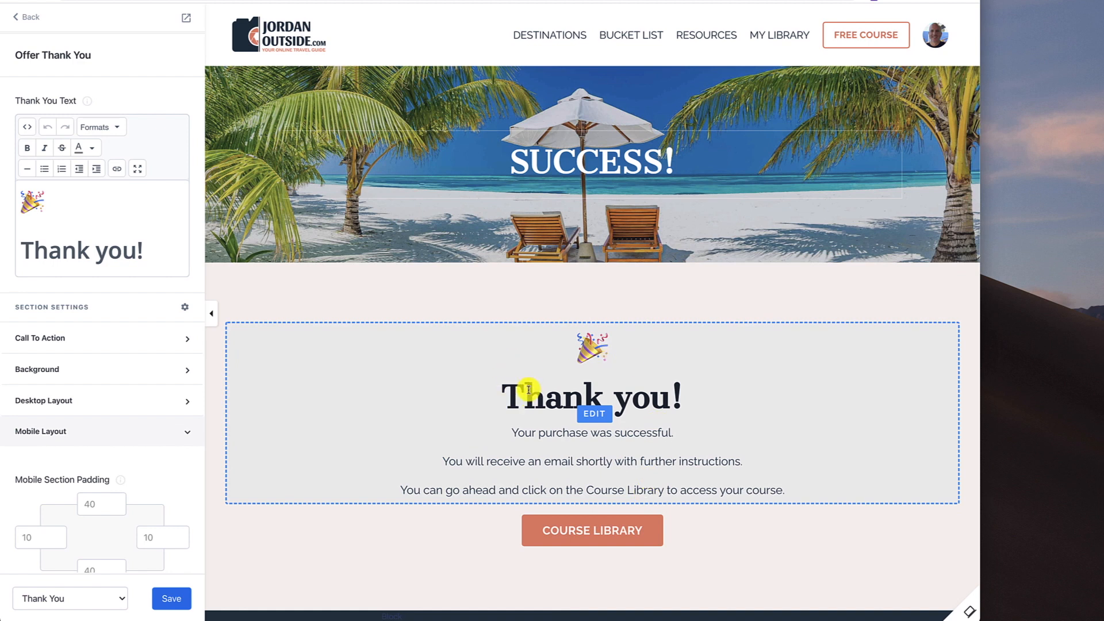
{"action": "mouse_move", "coordinate": [327, 344]}
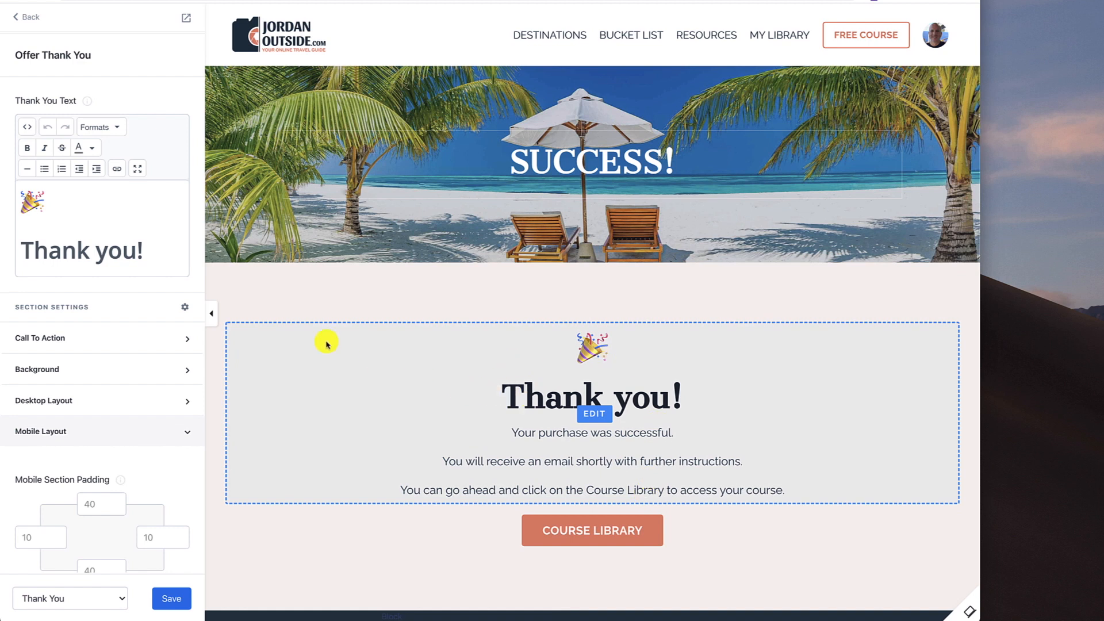
Return to the section list and save the Thank You page edits
{"action": "left_click", "coordinate": [26, 17]}
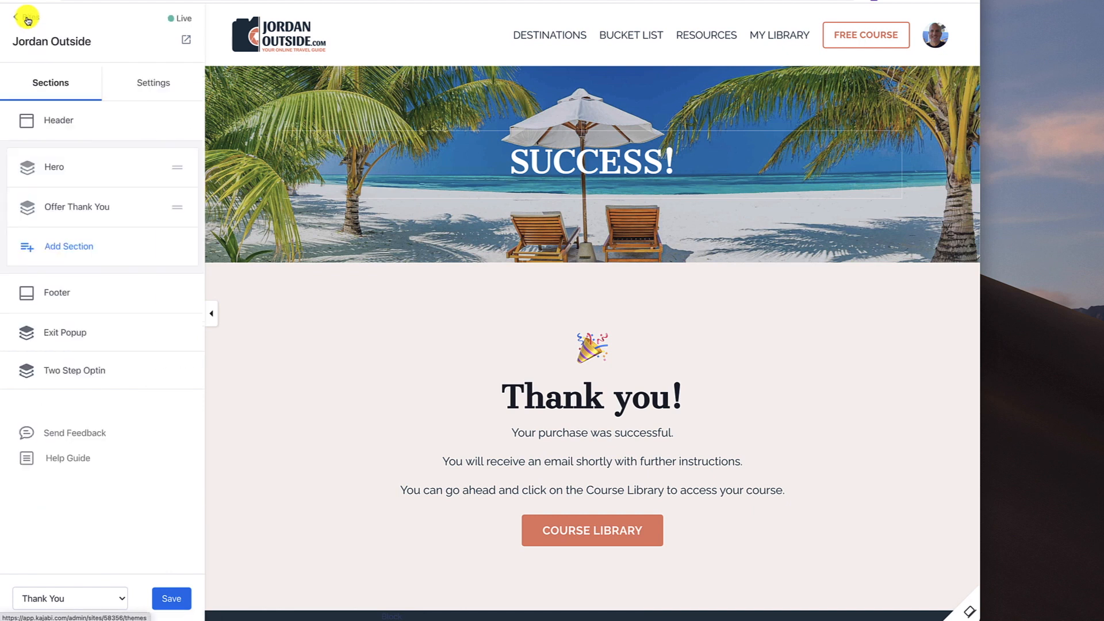
{"action": "left_click", "coordinate": [164, 598]}
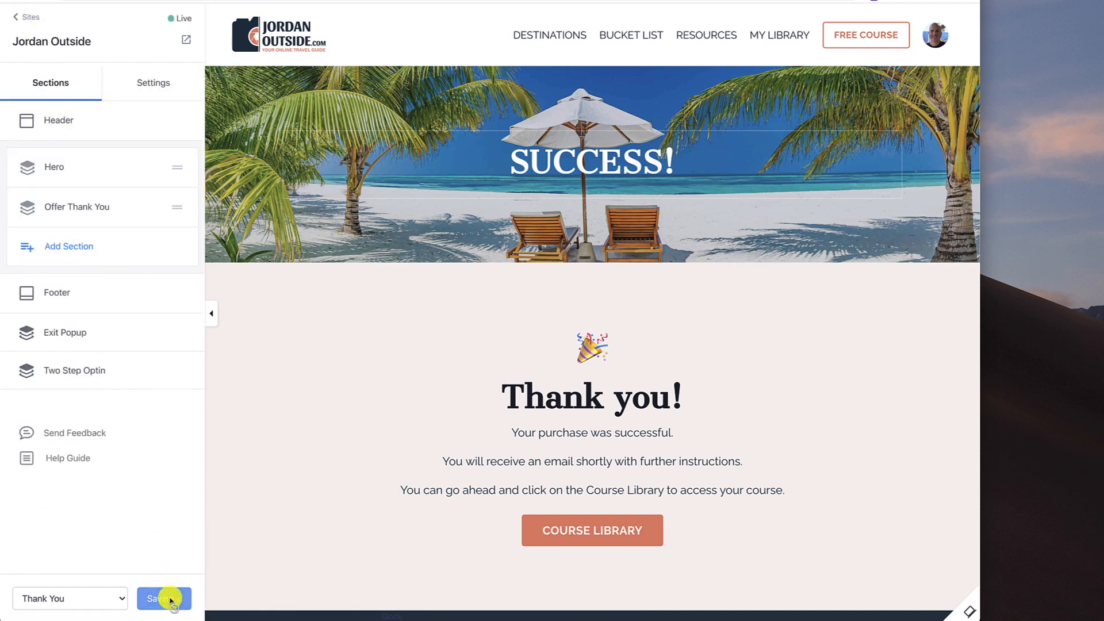
{"action": "left_click", "coordinate": [165, 598]}
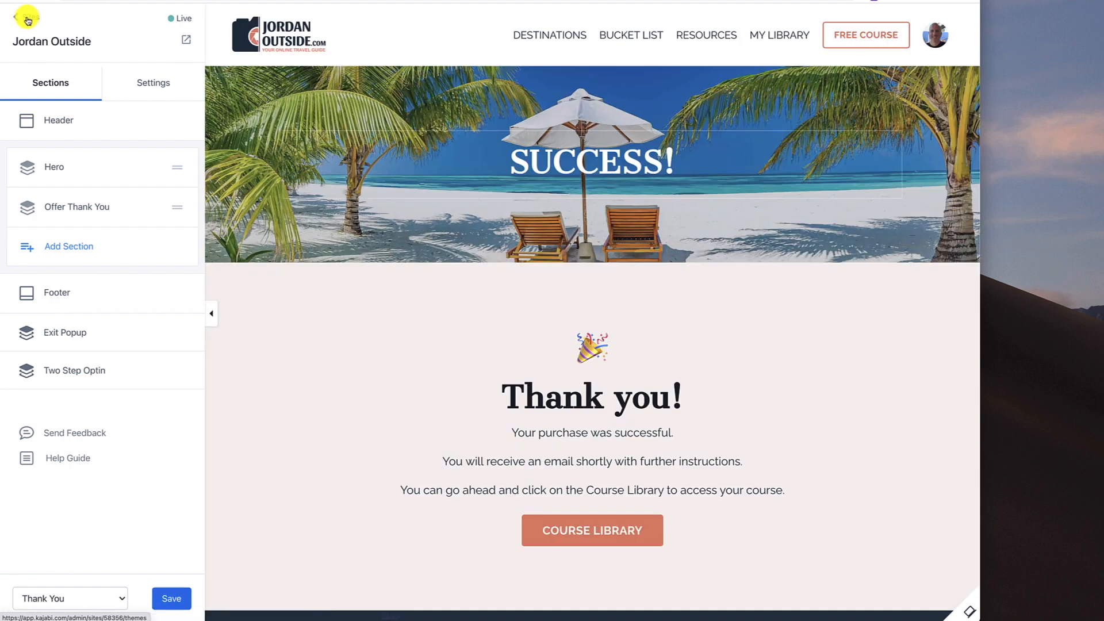
Leave the editor via Sites, go to Website > Design and preview the saved Thank You Page
{"action": "left_click", "coordinate": [13, 18]}
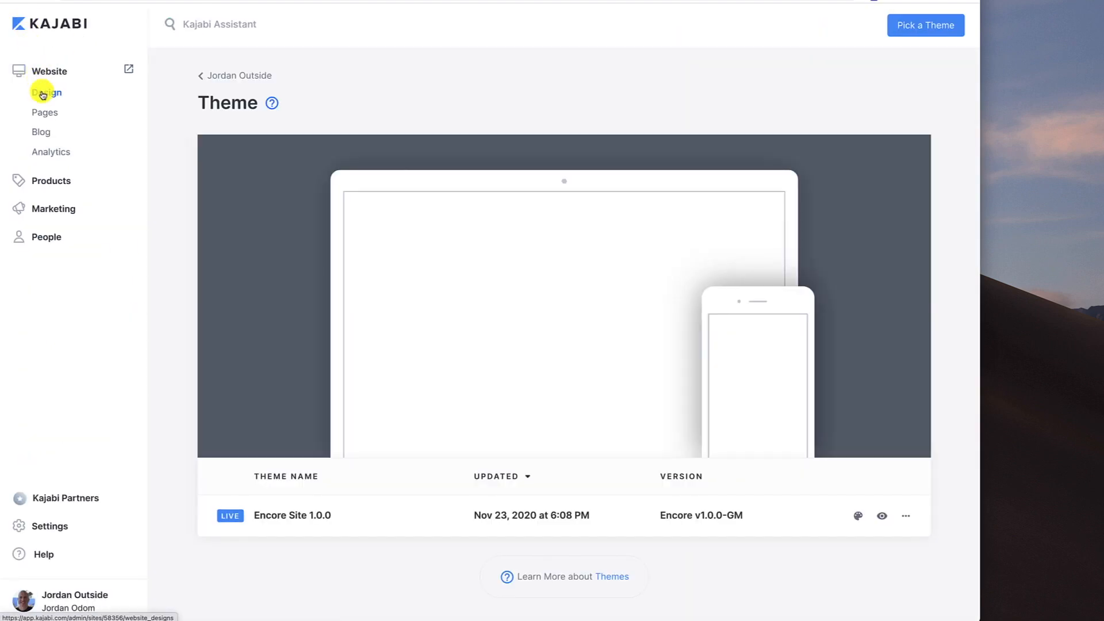
{"action": "left_click", "coordinate": [46, 92]}
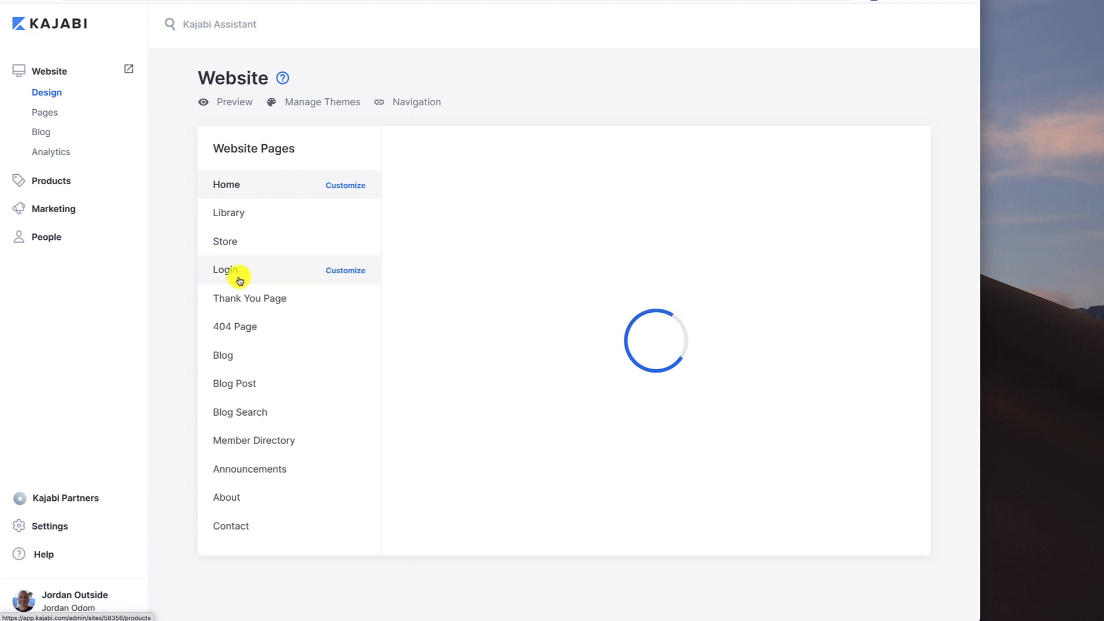
{"action": "mouse_move", "coordinate": [250, 297]}
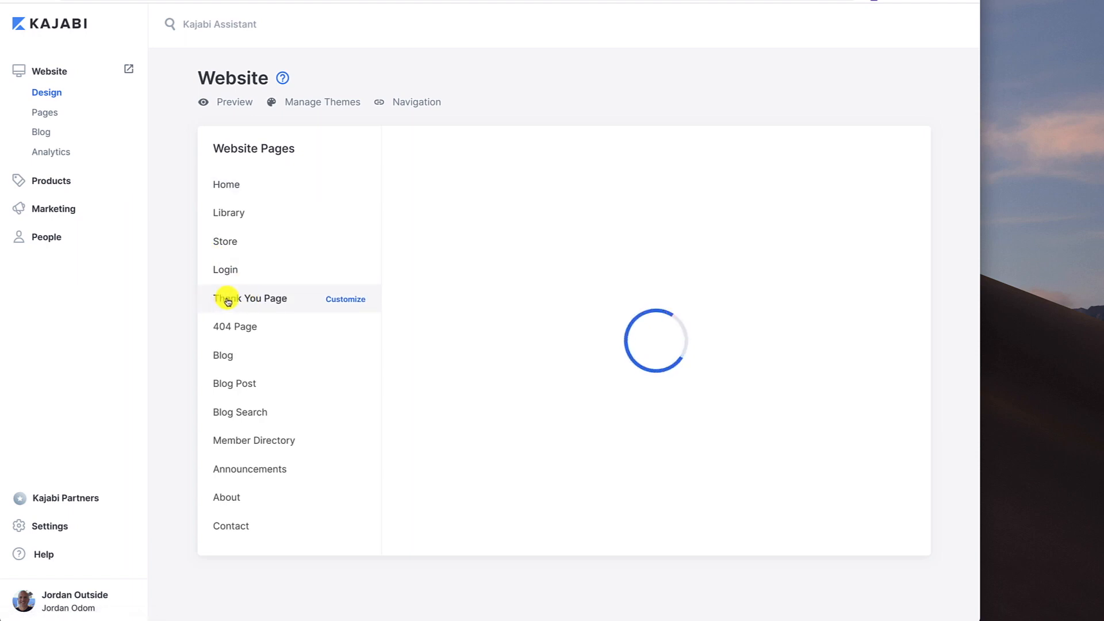
{"action": "left_click", "coordinate": [249, 297]}
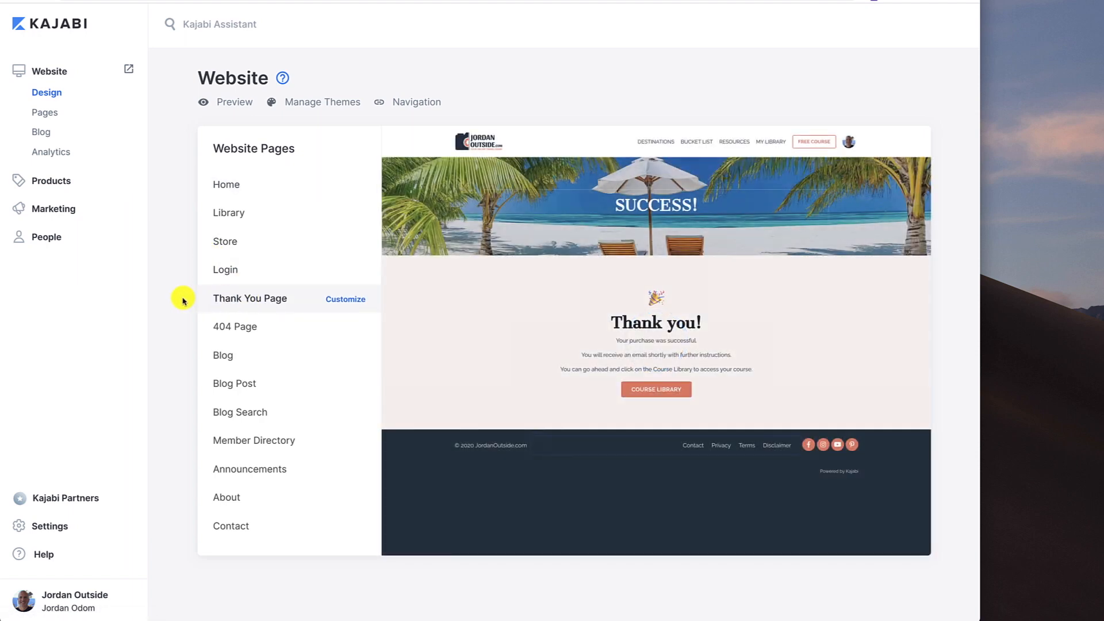